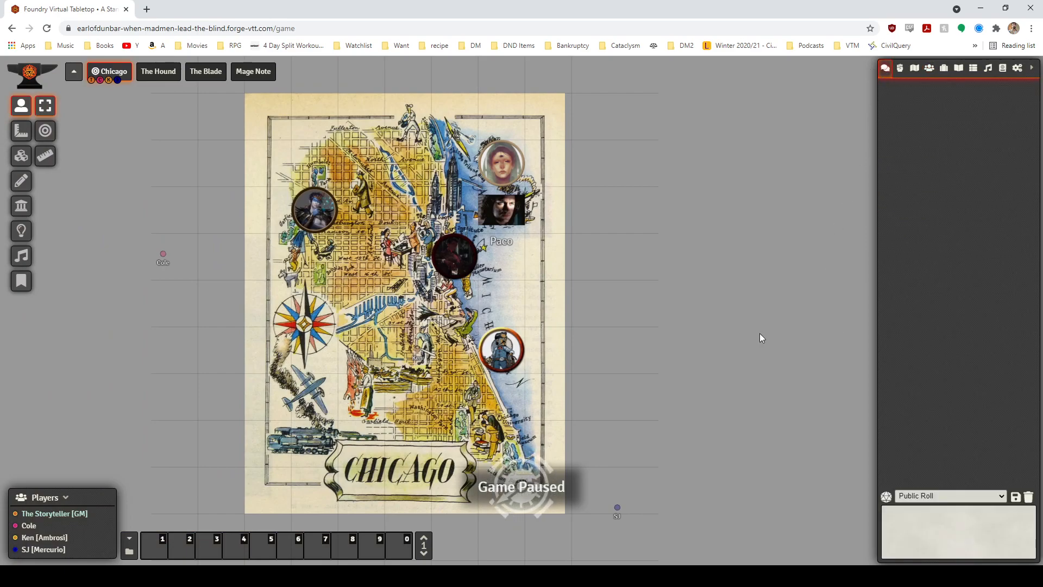
pyautogui.moveTo(624, 359)
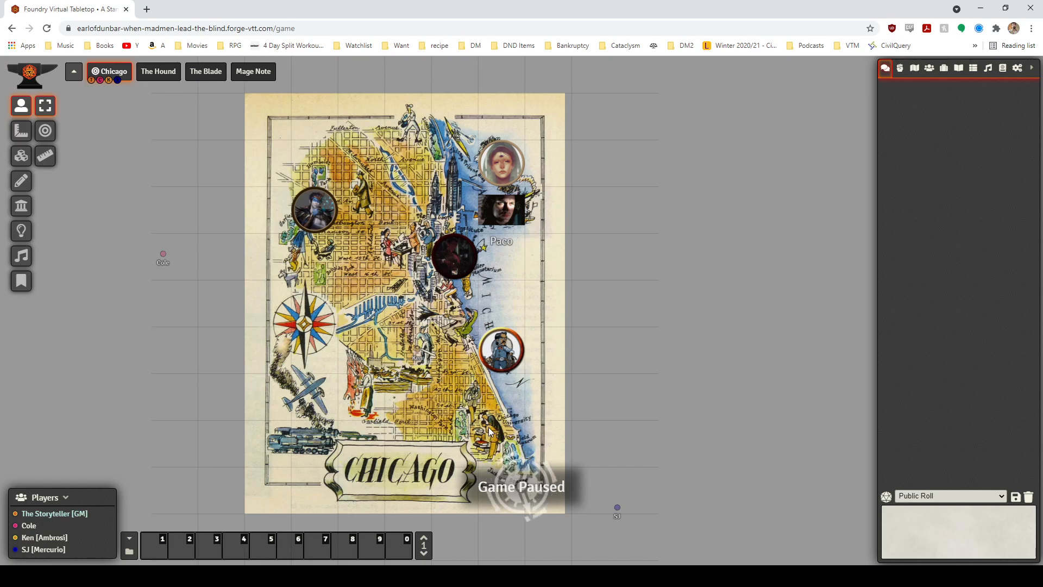
# - Unpause the game on the Chicago scene, leaving the character tokens in place
pyautogui.click(343, 544)
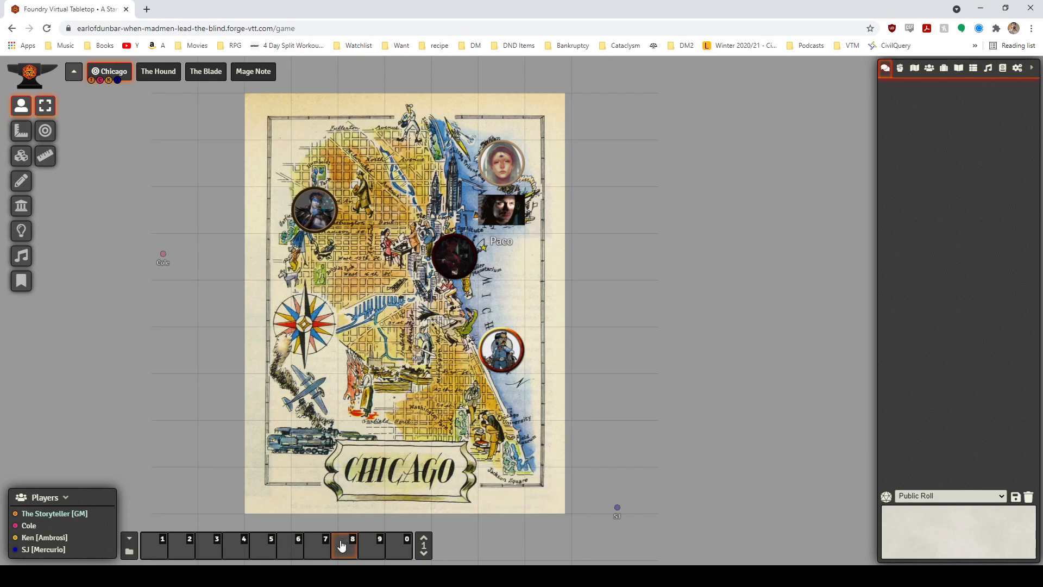
pyautogui.click(344, 544)
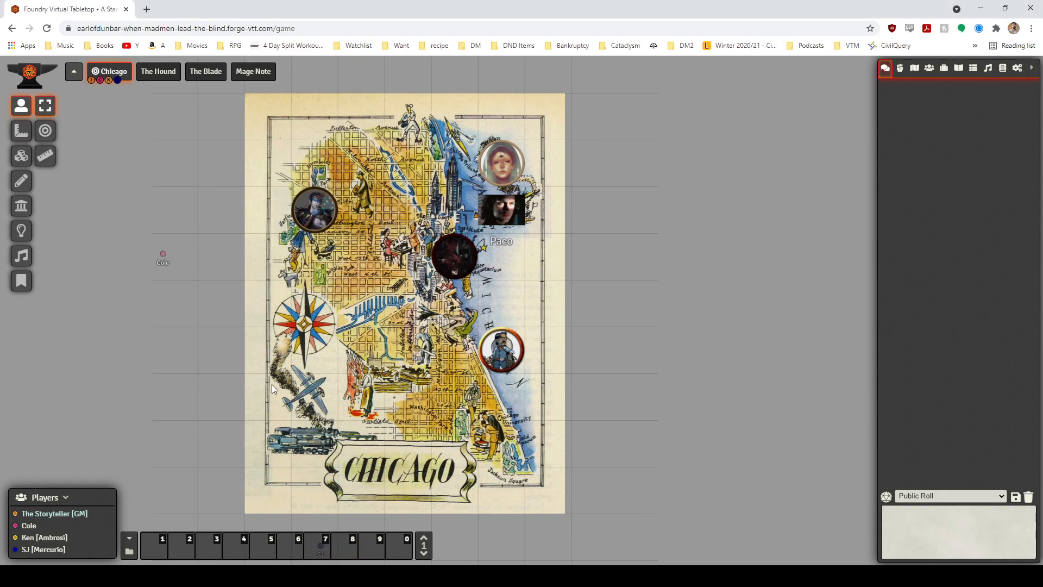
pyautogui.moveTo(275, 389)
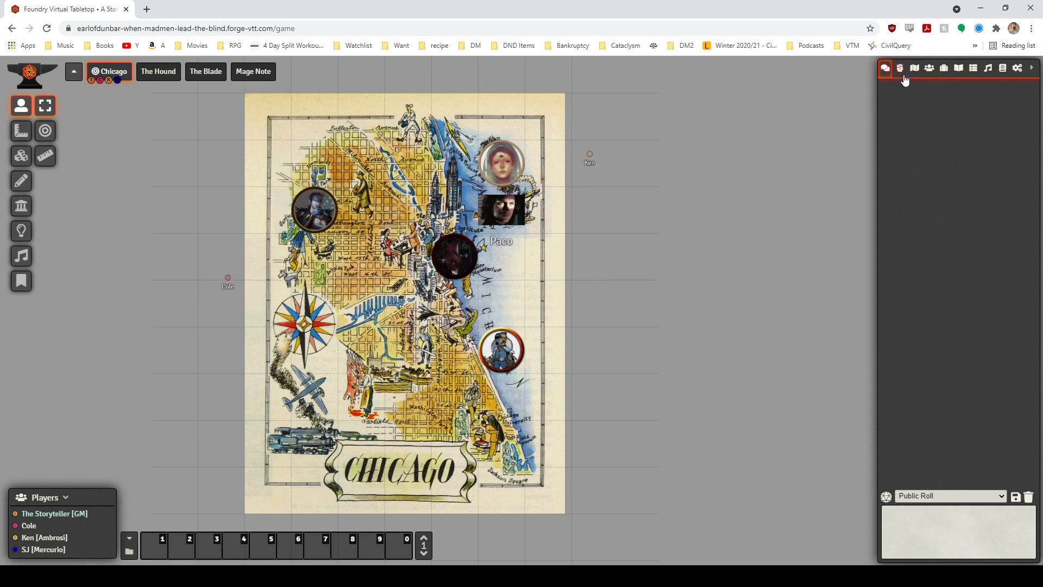
# - Check the actors list, then return to the chat showing the three Awareness rolls
pyautogui.click(930, 68)
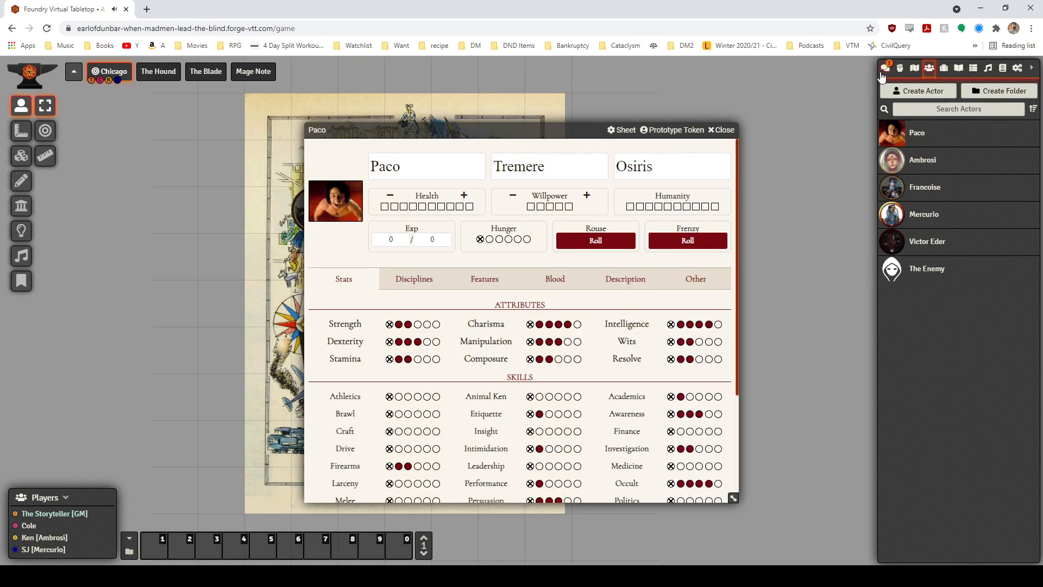
pyautogui.click(885, 68)
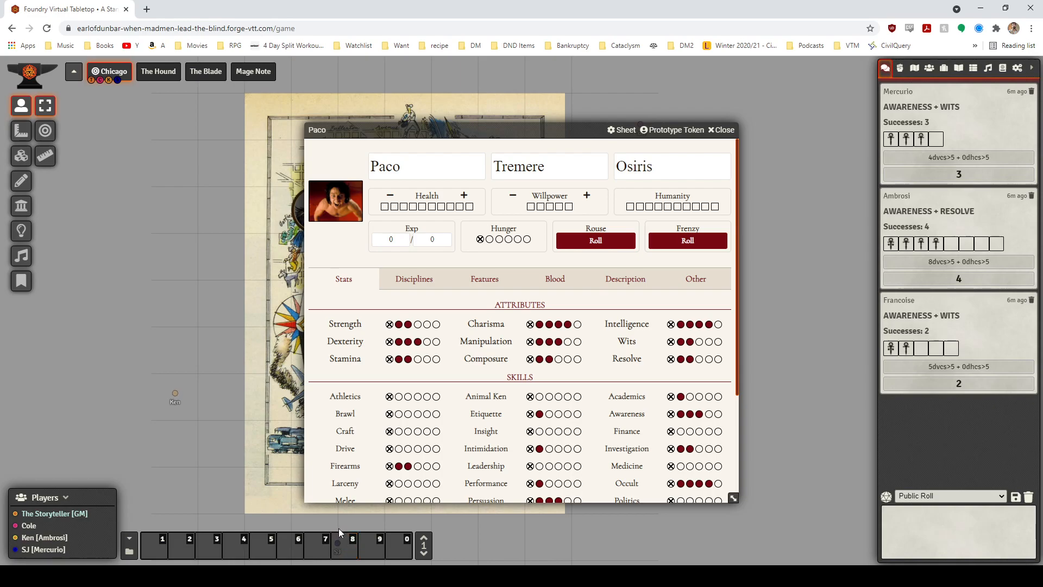
pyautogui.moveTo(341, 527)
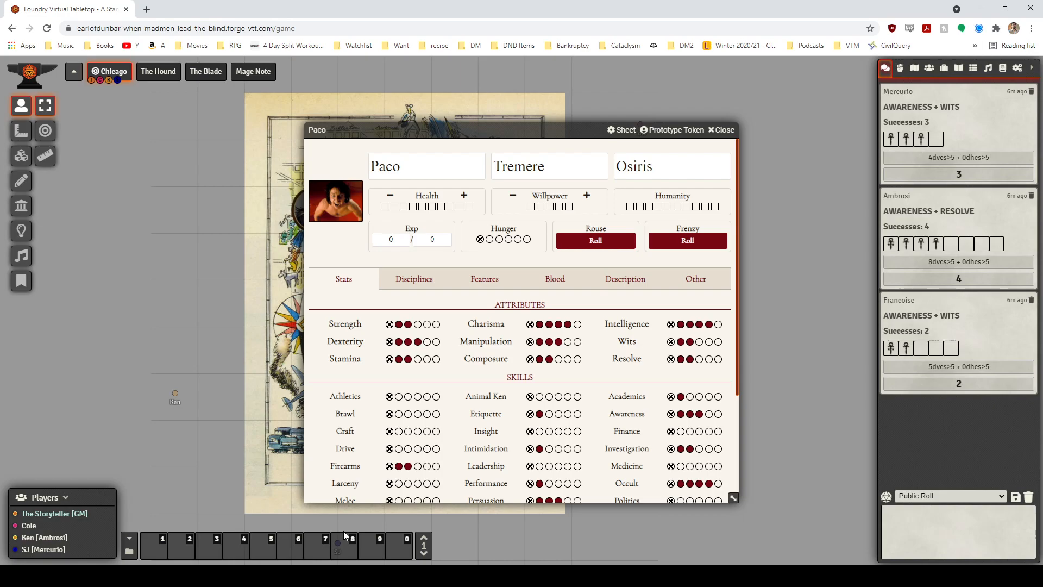
pyautogui.moveTo(345, 525)
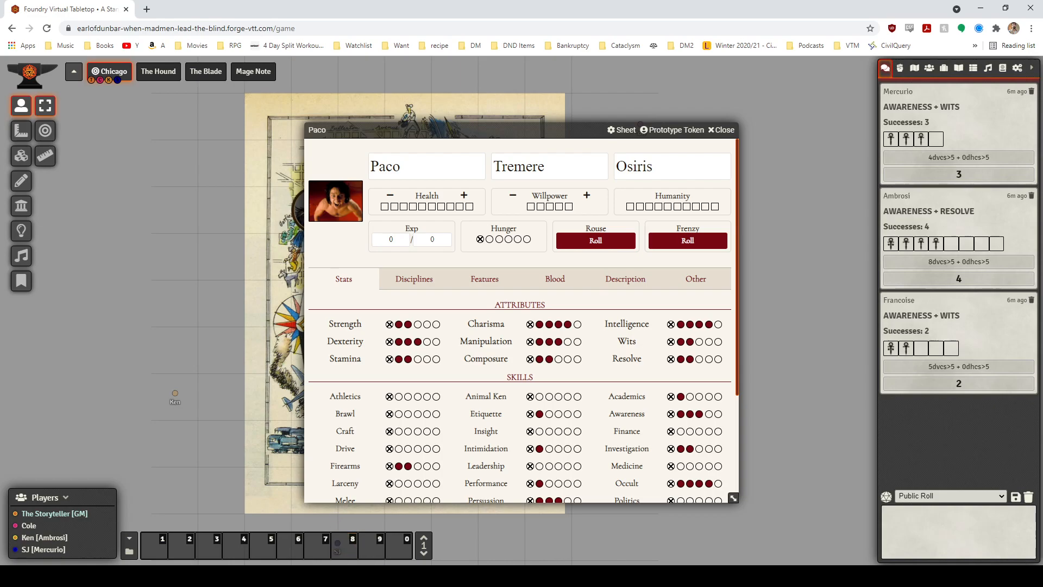
# - Follow the chat as the d5 roll, smells note and Strength + Strength roll post
pyautogui.click(957, 532)
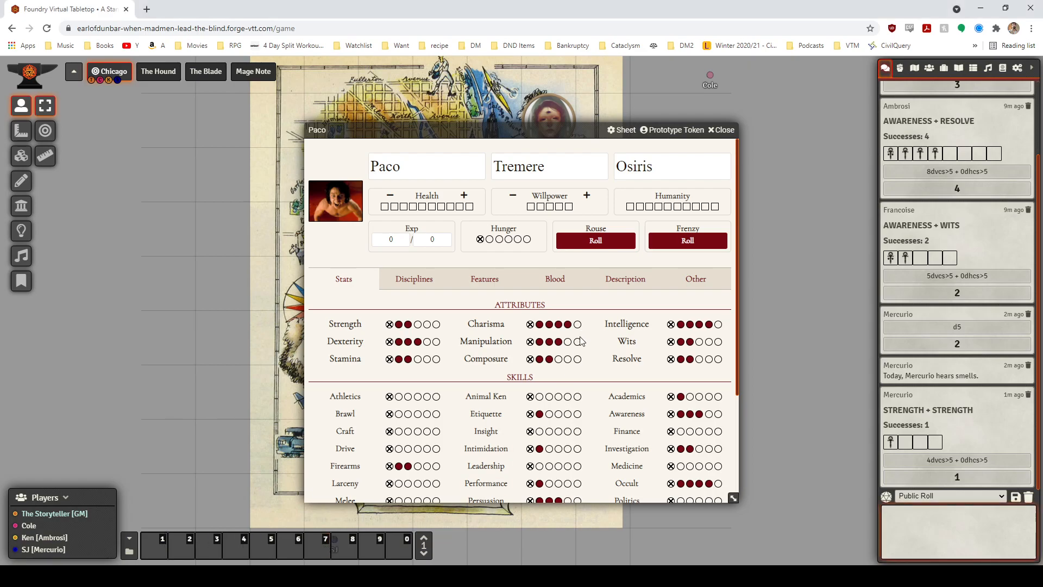
# - Scroll Paco's sheet down to Skills and Specialties, then close the sheet
pyautogui.scroll(-3)
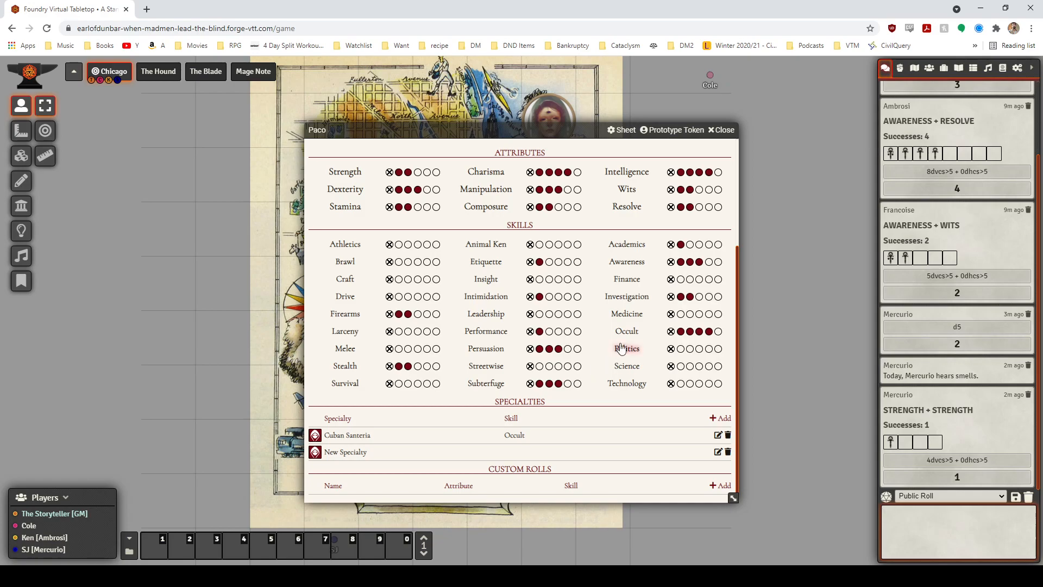
pyautogui.click(721, 129)
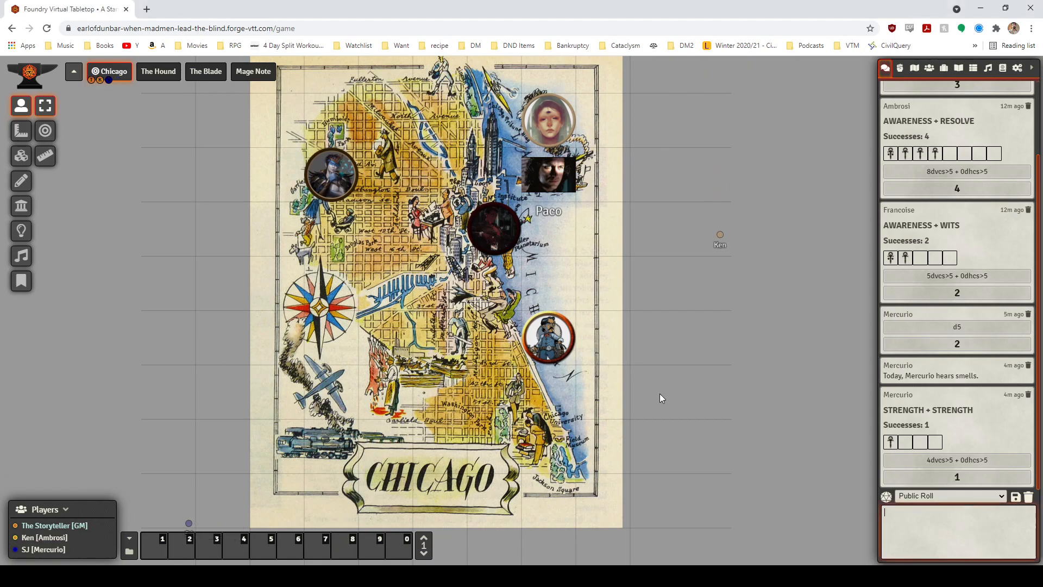
pyautogui.moveTo(658, 404)
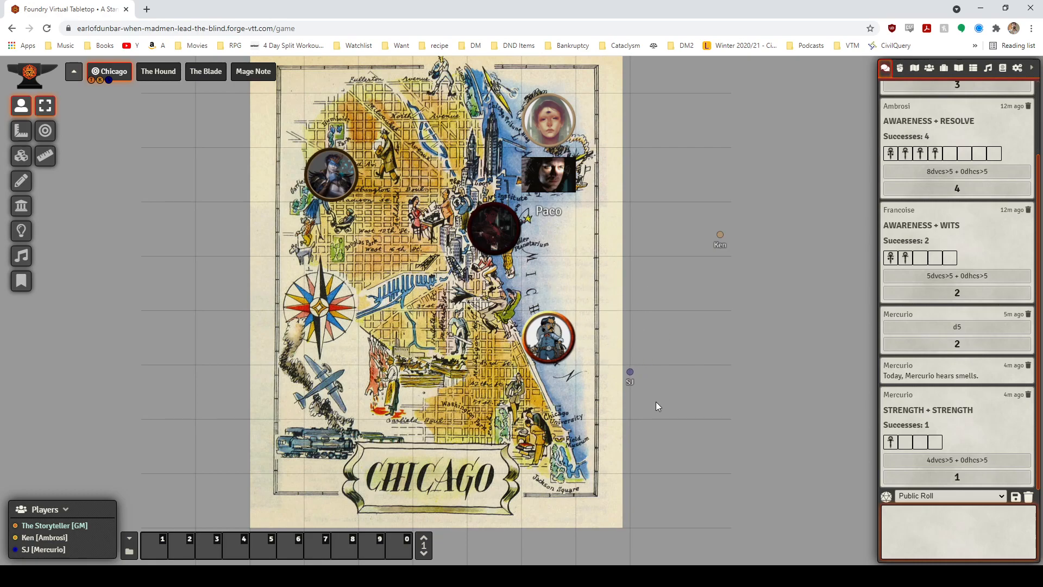
# - Pan the Chicago map view while Mercurio's Awareness + Intelligence roll posts
pyautogui.moveTo(629, 372); pyautogui.dragTo(571, 297)
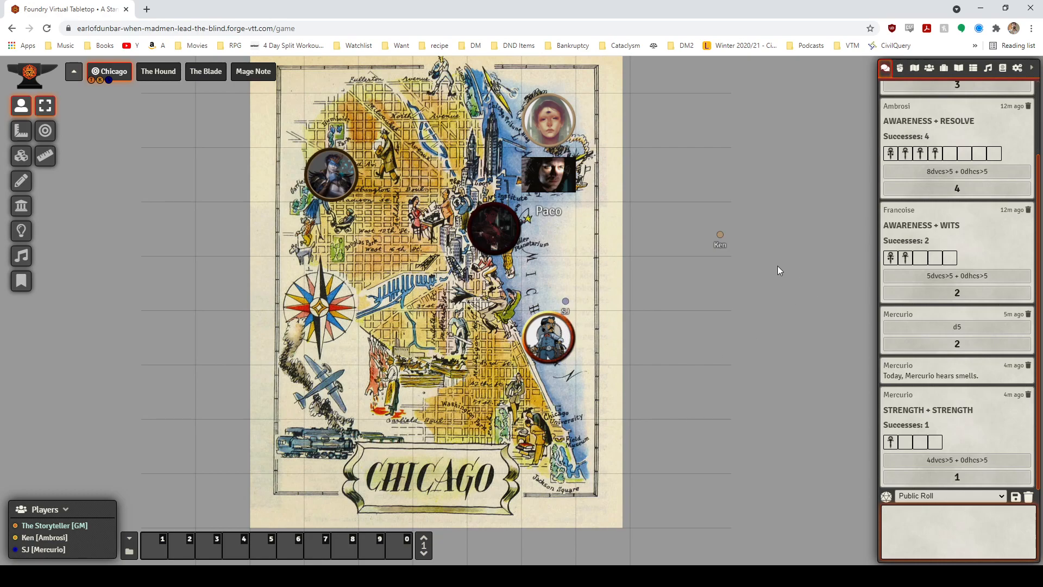
pyautogui.moveTo(676, 353)
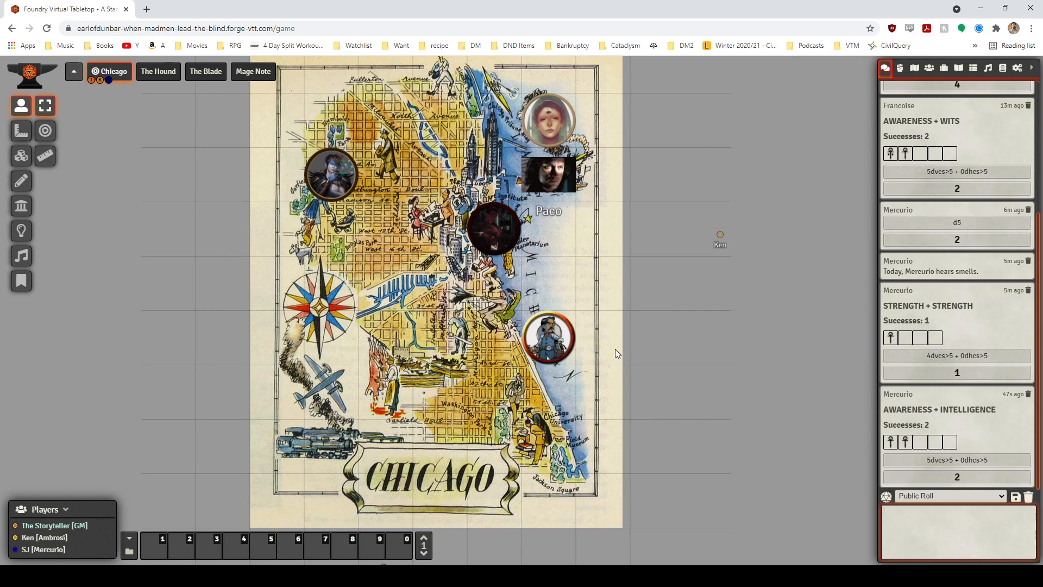
pyautogui.click(956, 513)
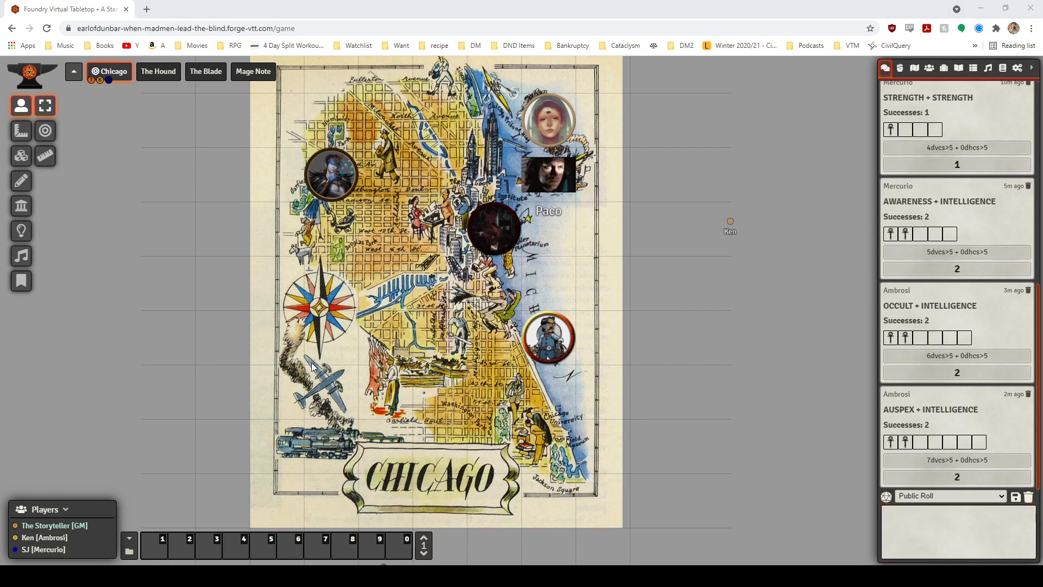
pyautogui.moveTo(300, 361)
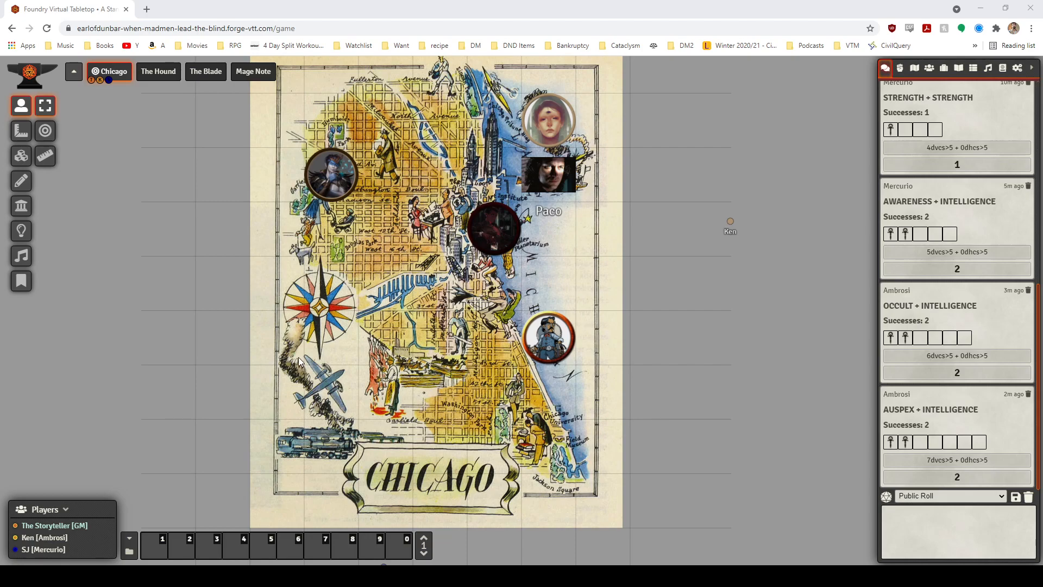
pyautogui.moveTo(293, 397)
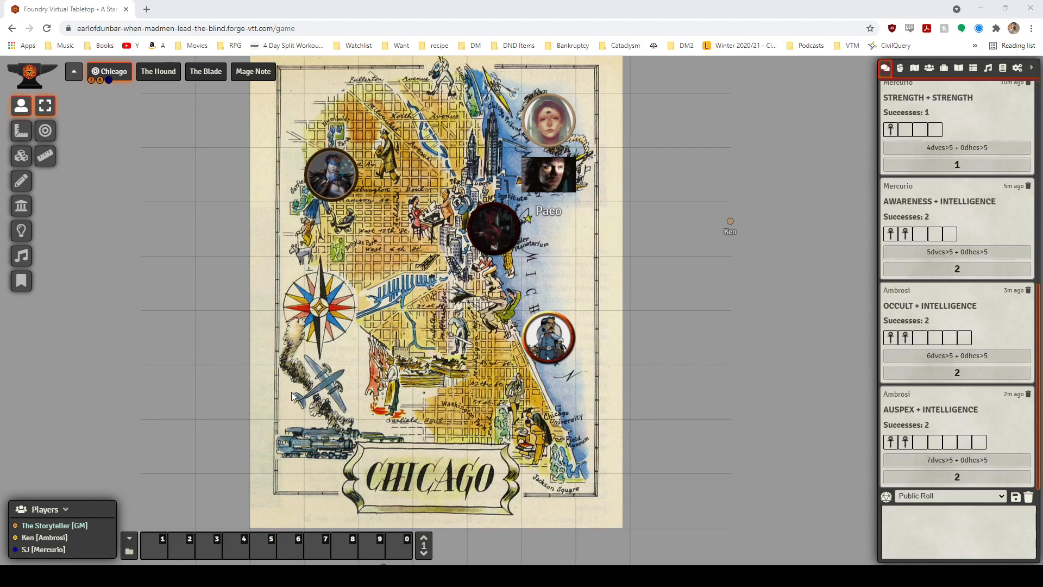
pyautogui.moveTo(293, 401)
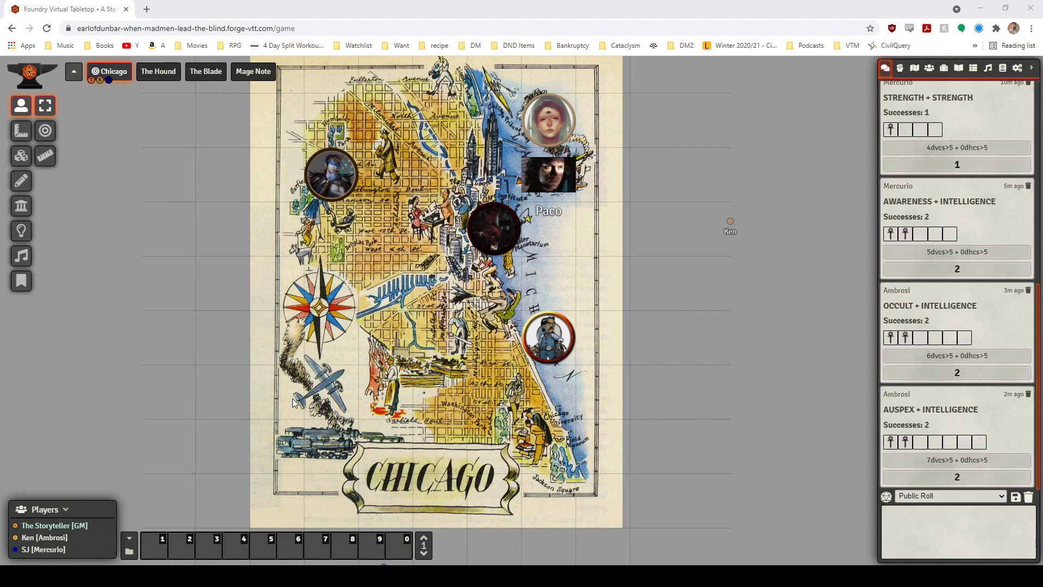
pyautogui.moveTo(297, 406)
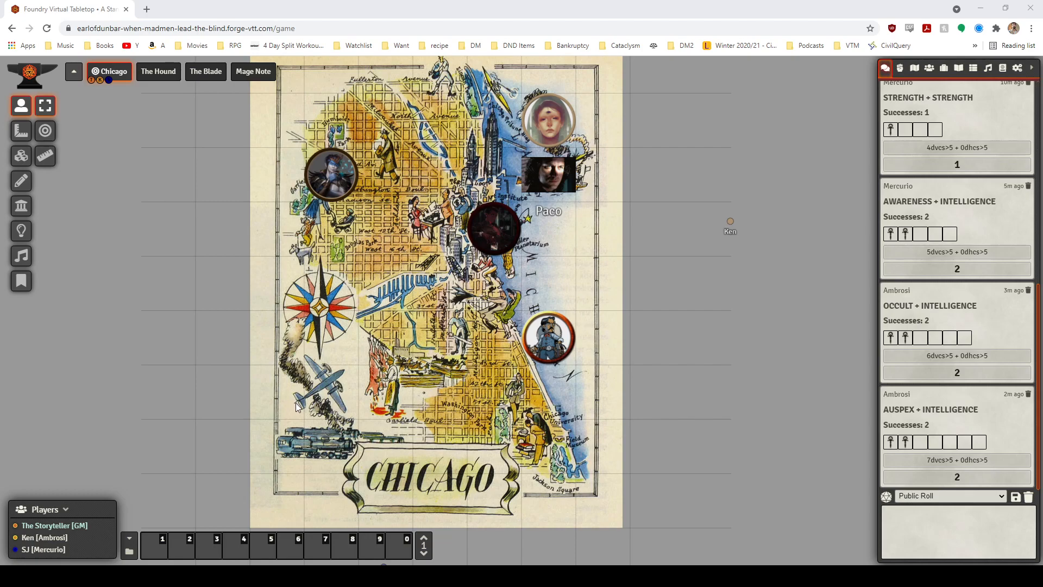
pyautogui.moveTo(299, 411)
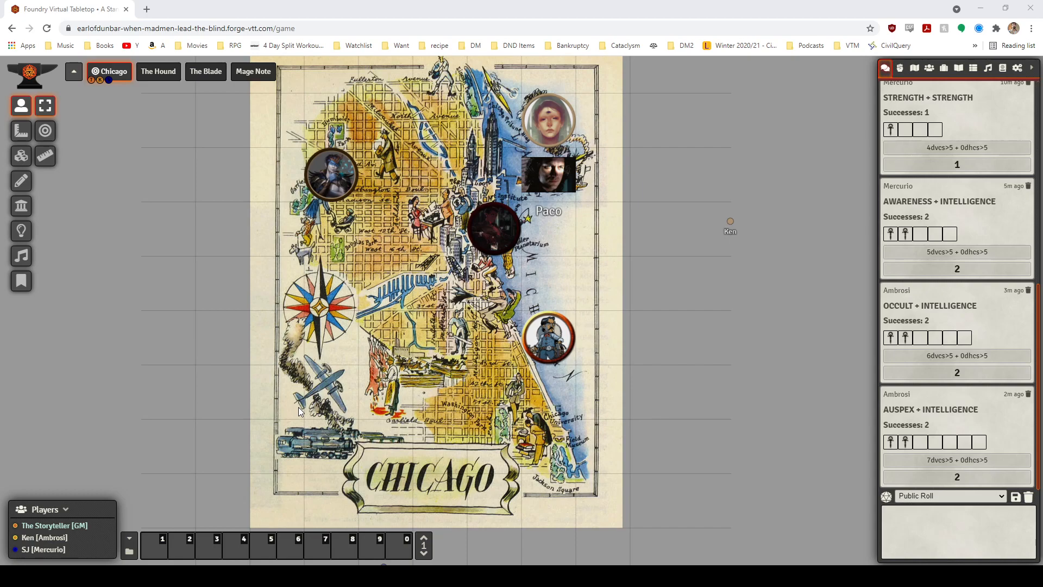
pyautogui.moveTo(302, 416)
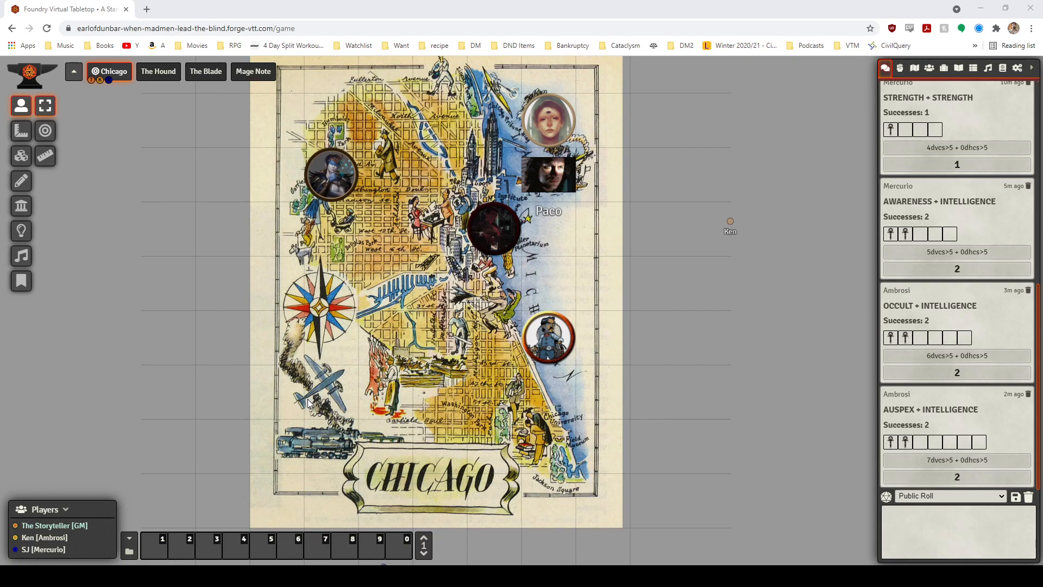
pyautogui.moveTo(311, 407)
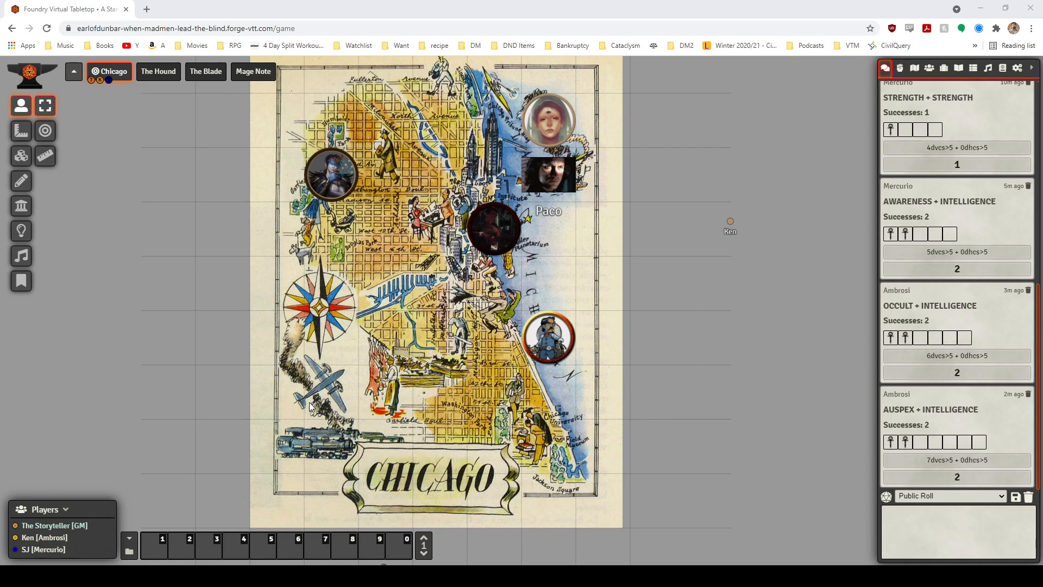
pyautogui.moveTo(310, 399)
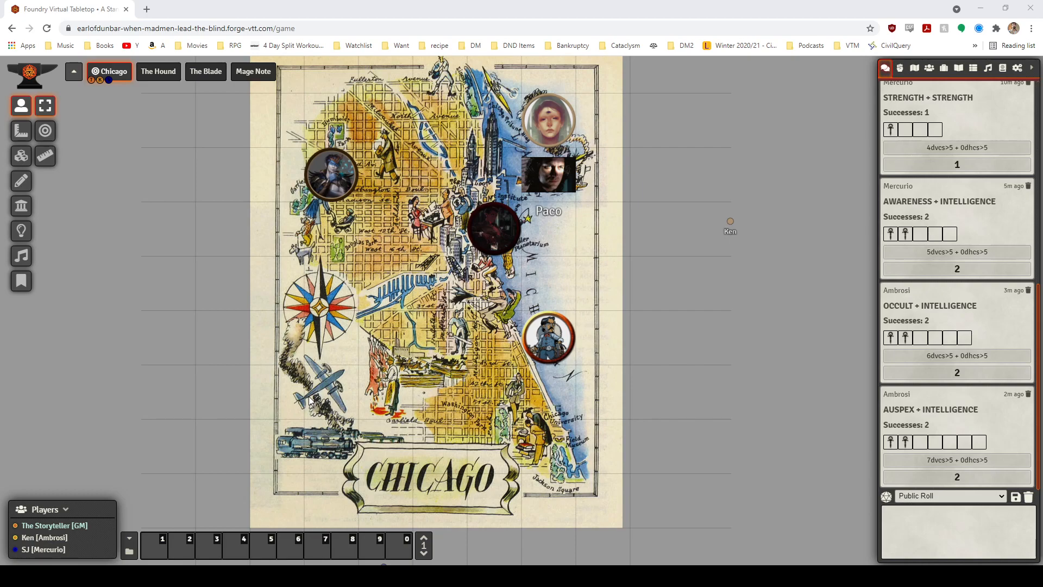
pyautogui.moveTo(310, 412)
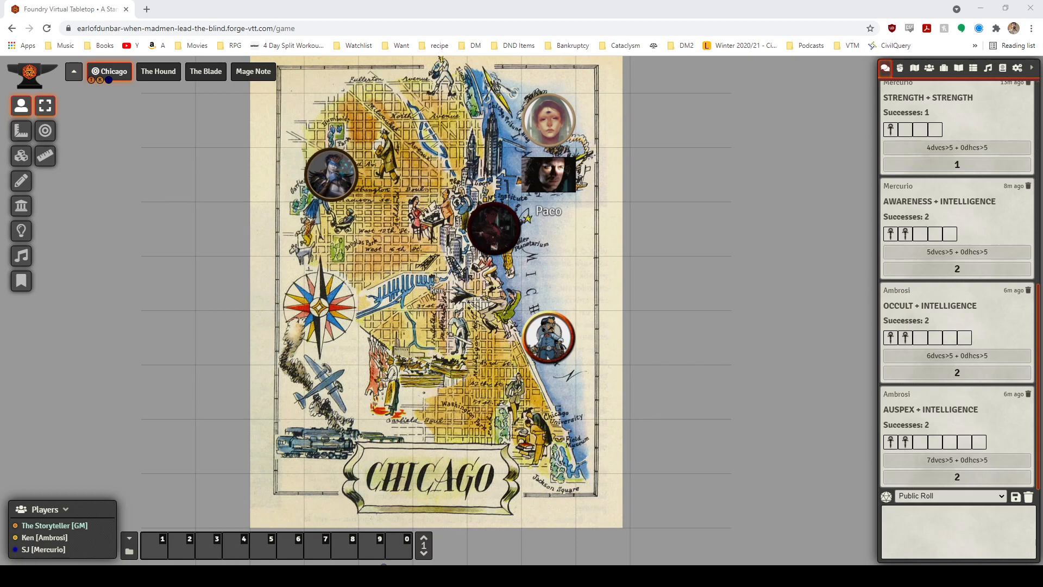
pyautogui.click(956, 533)
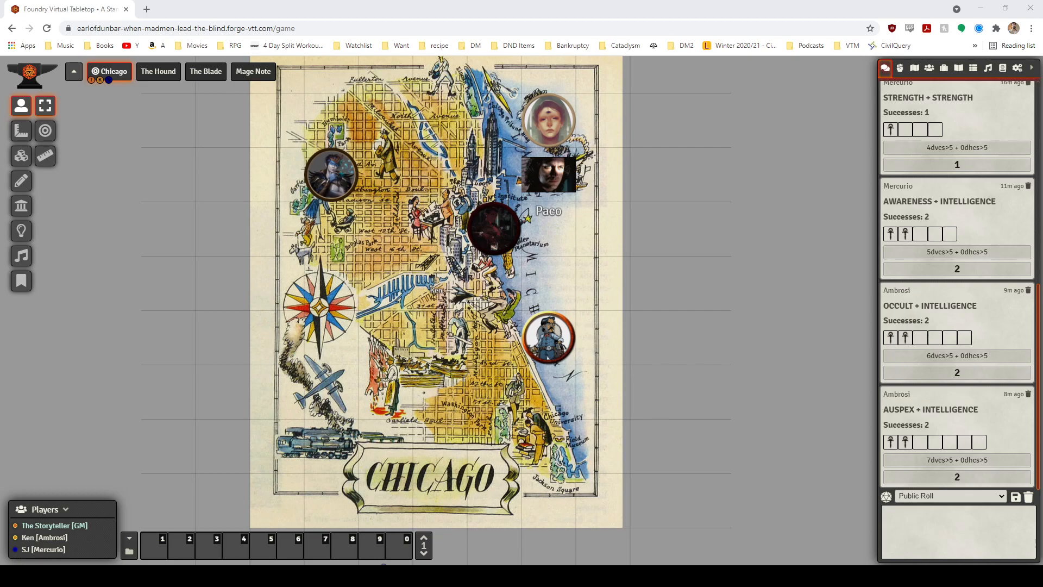
pyautogui.click(956, 533)
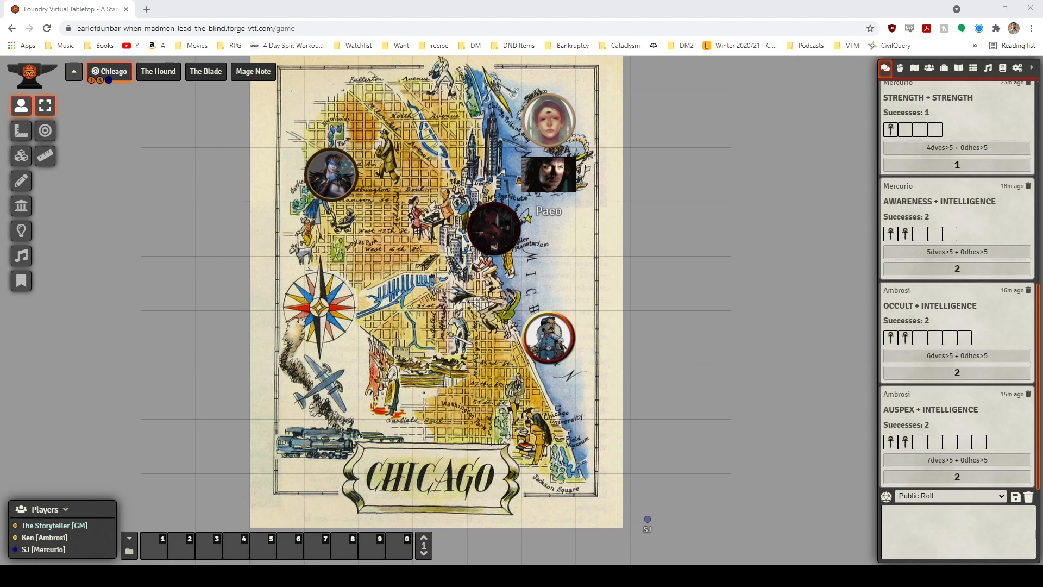
pyautogui.moveTo(269, 326)
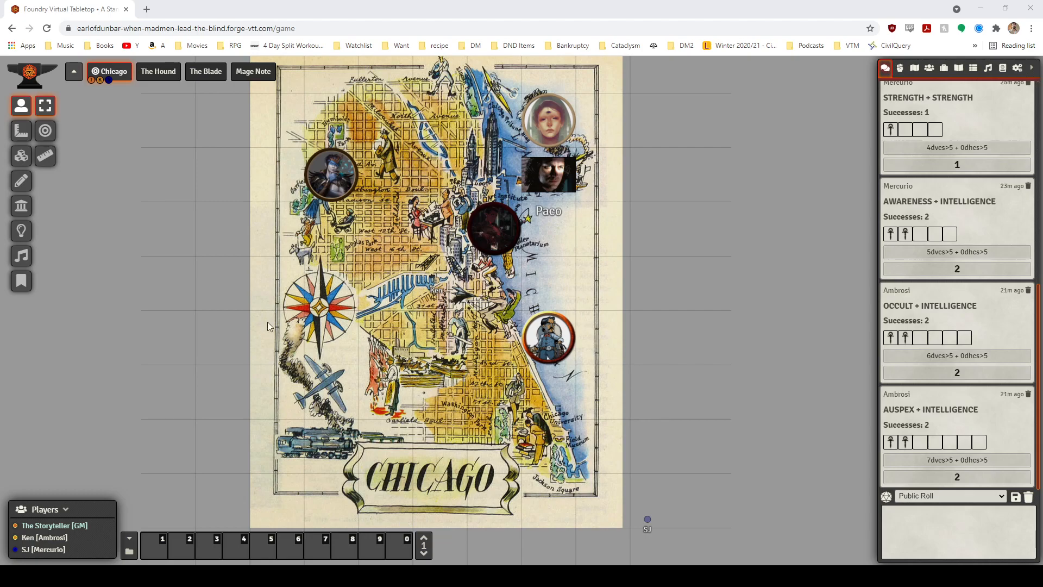
pyautogui.moveTo(276, 15)
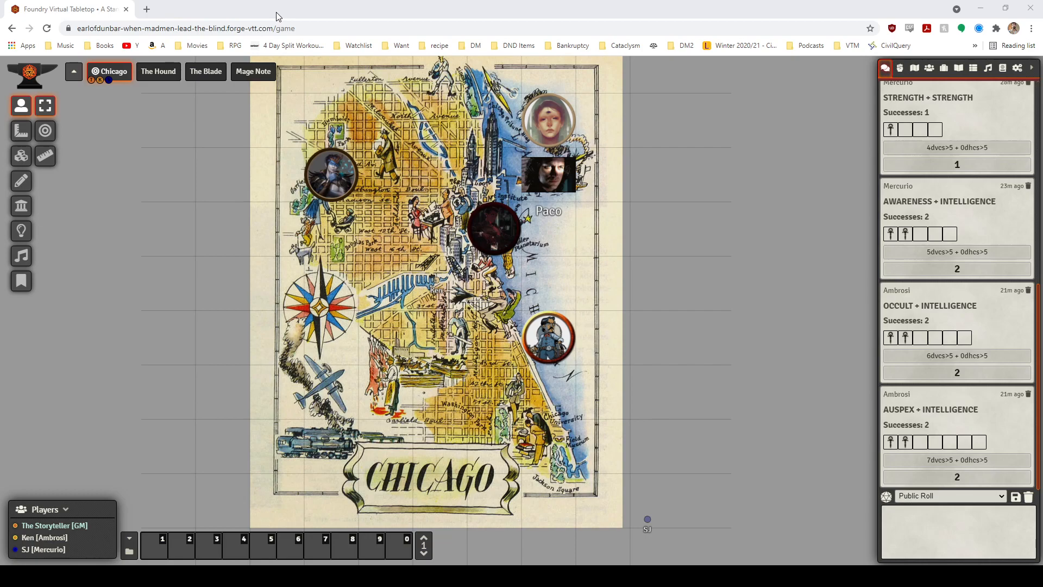
pyautogui.moveTo(295, 25)
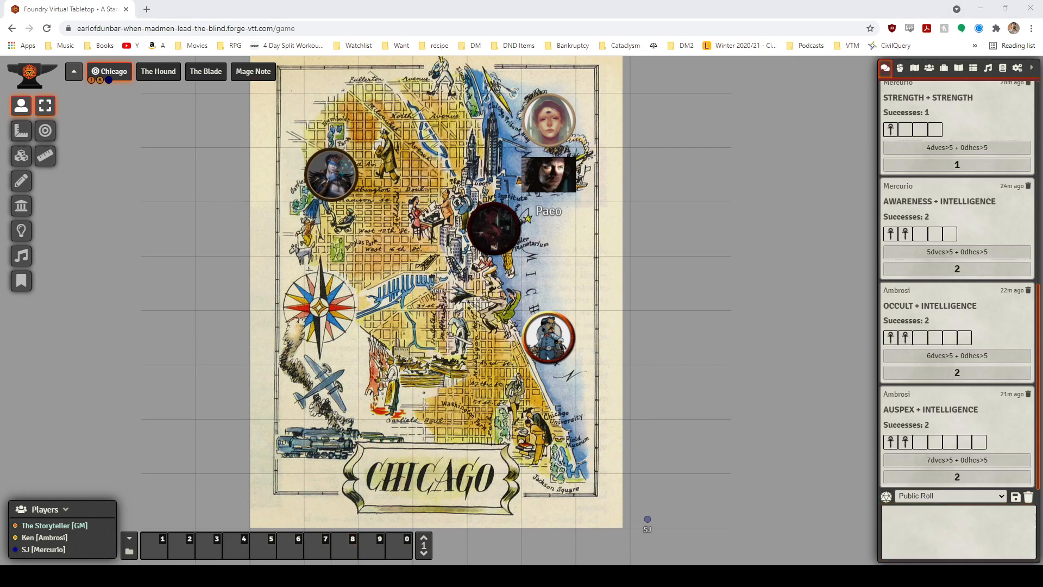
pyautogui.moveTo(802, 101)
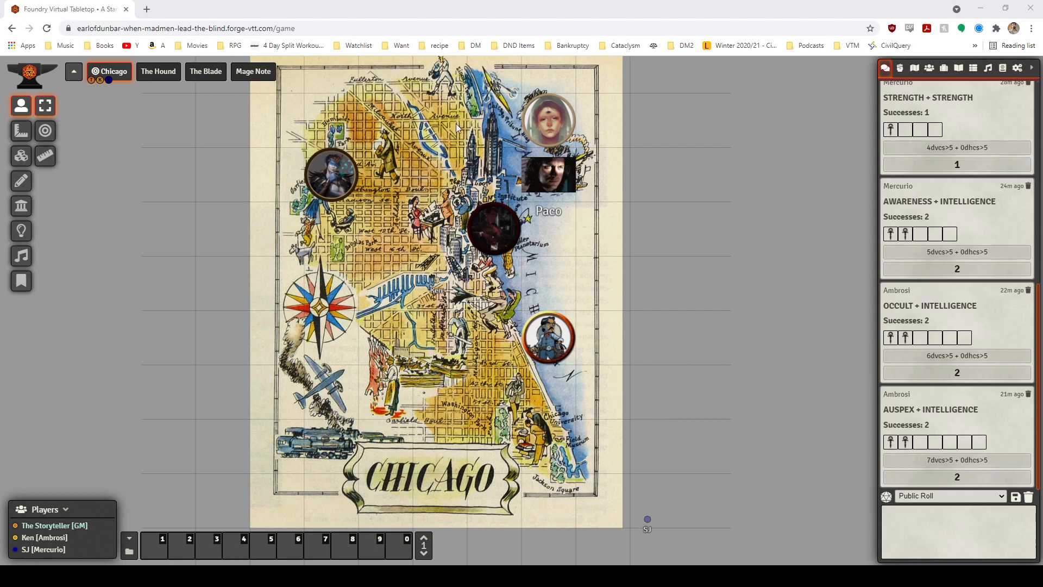
pyautogui.moveTo(633, 279)
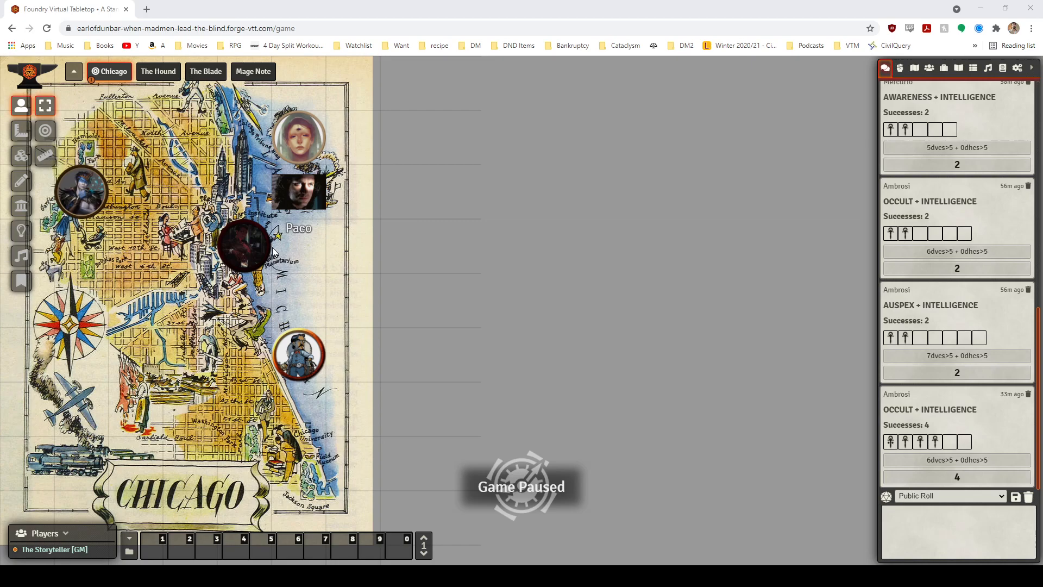
pyautogui.moveTo(358, 113)
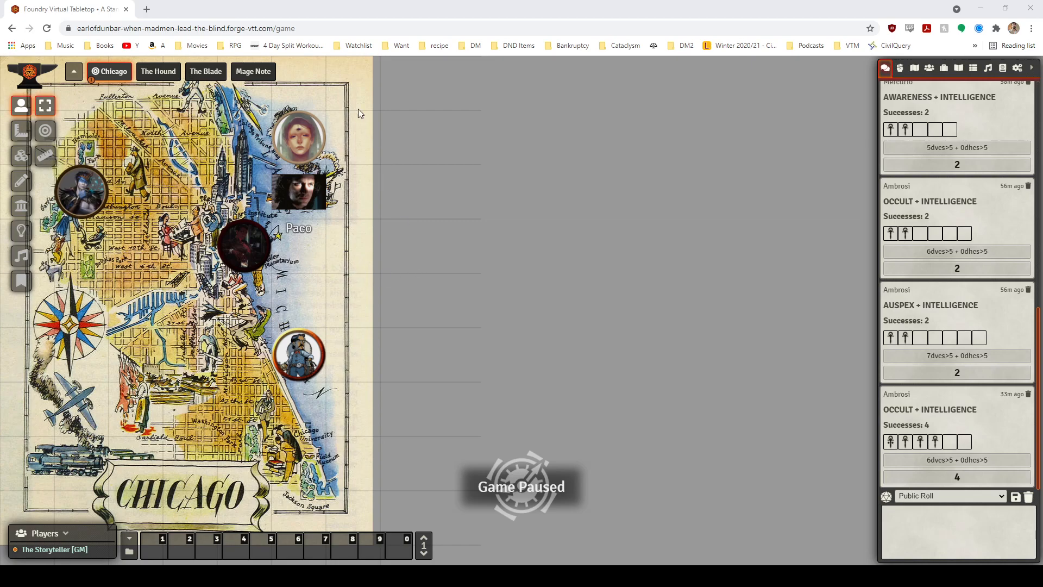
pyautogui.moveTo(172, 200)
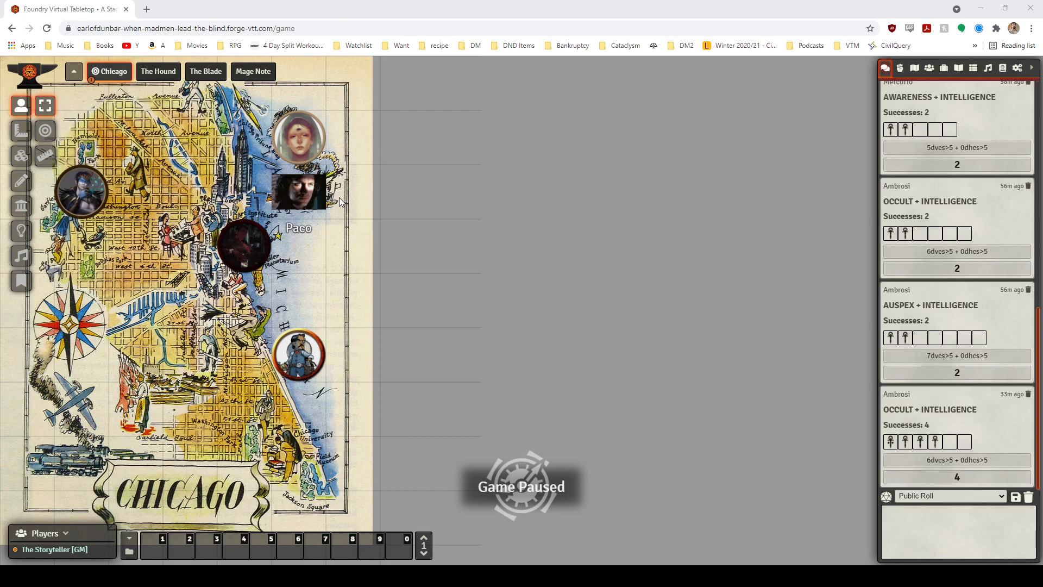
pyautogui.moveTo(450, 9)
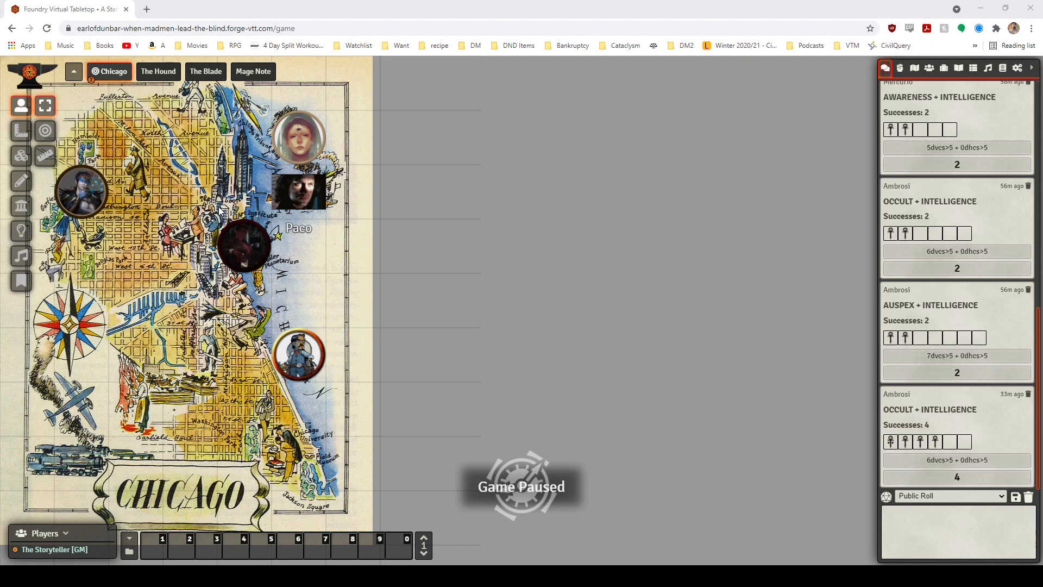
pyautogui.moveTo(271, 245)
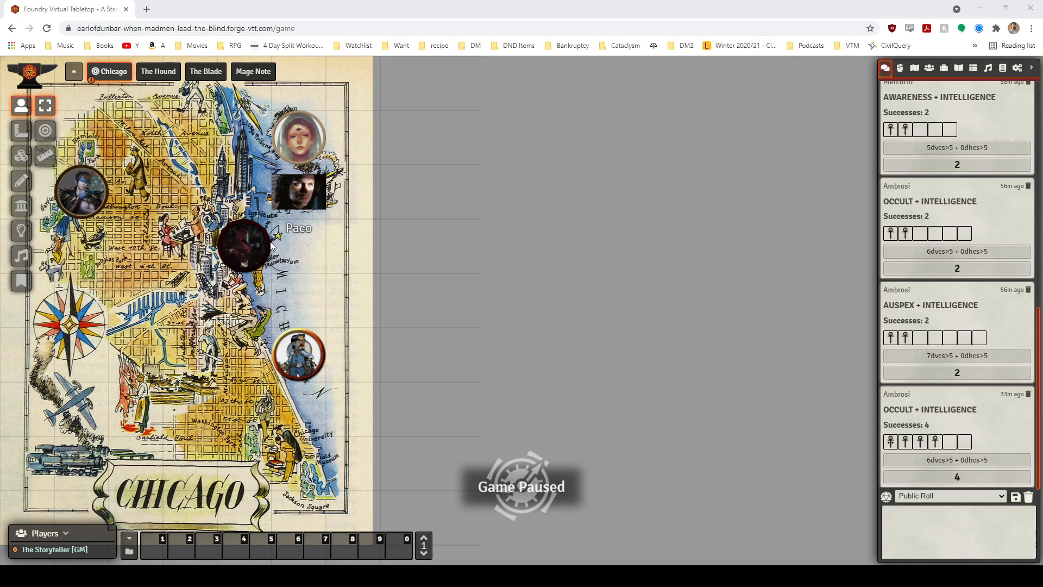
pyautogui.moveTo(271, 243)
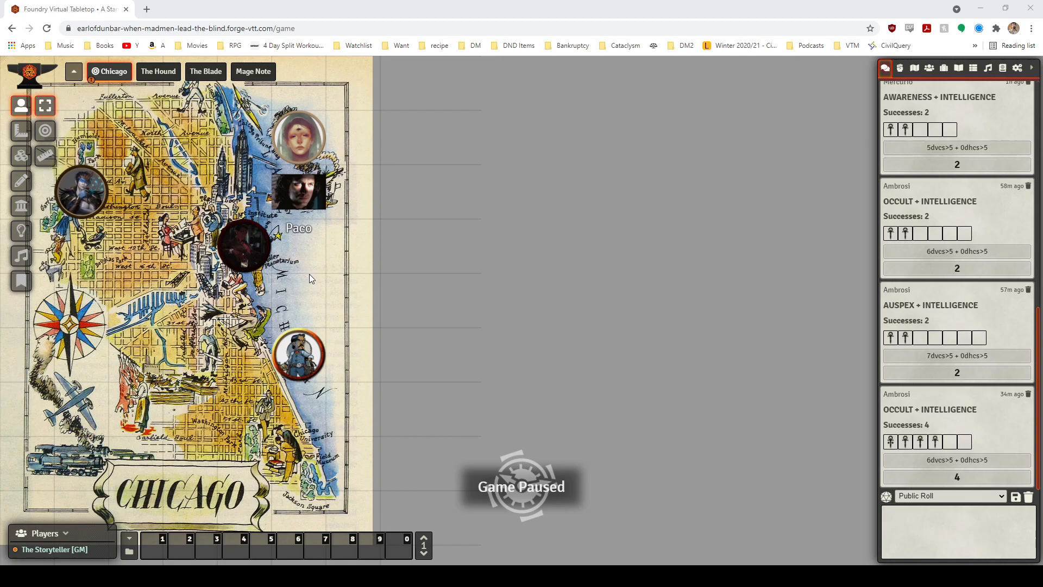
pyautogui.moveTo(311, 278)
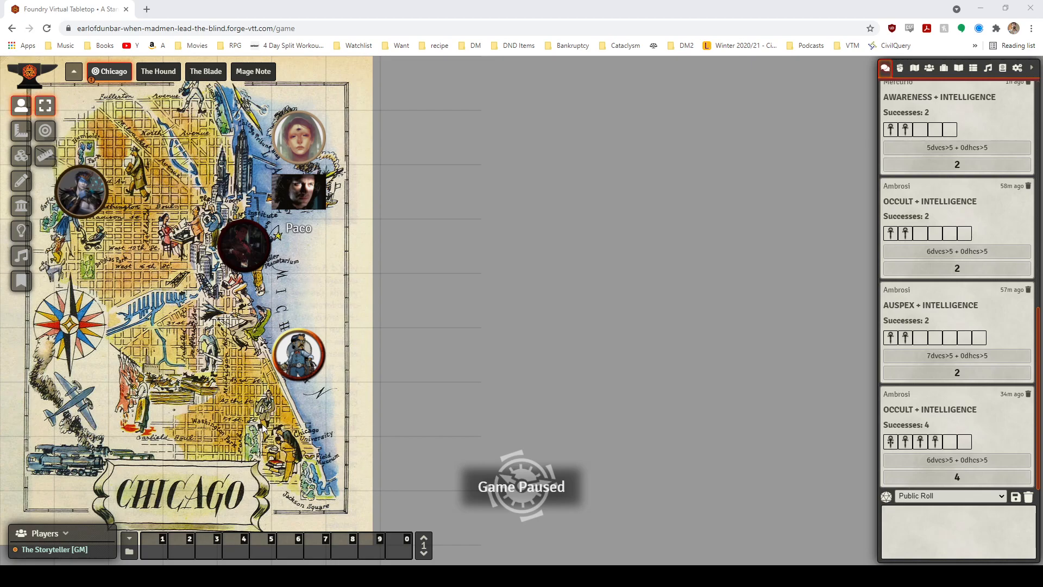
pyautogui.moveTo(403, 381)
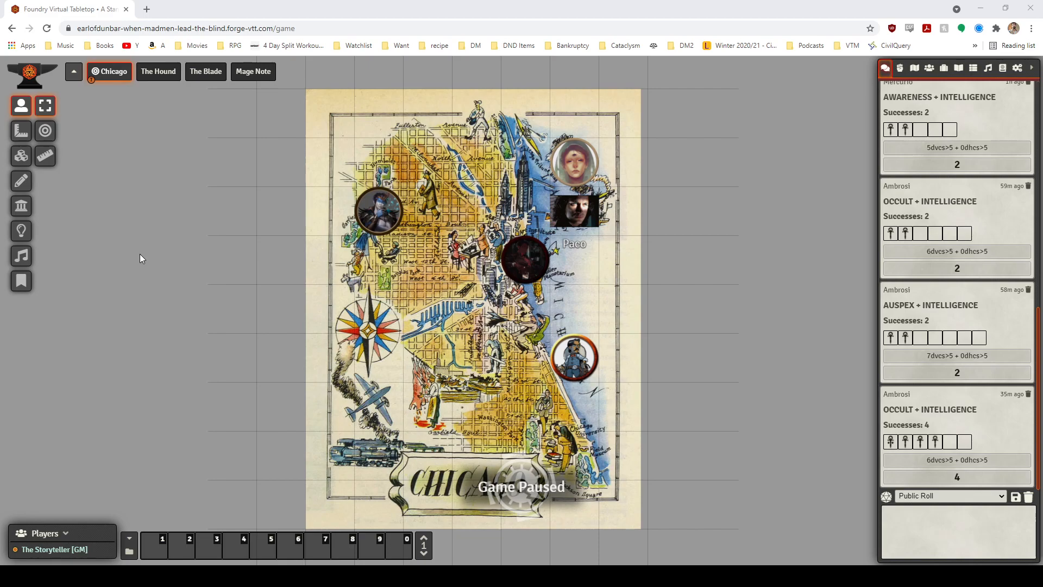
pyautogui.moveTo(142, 258)
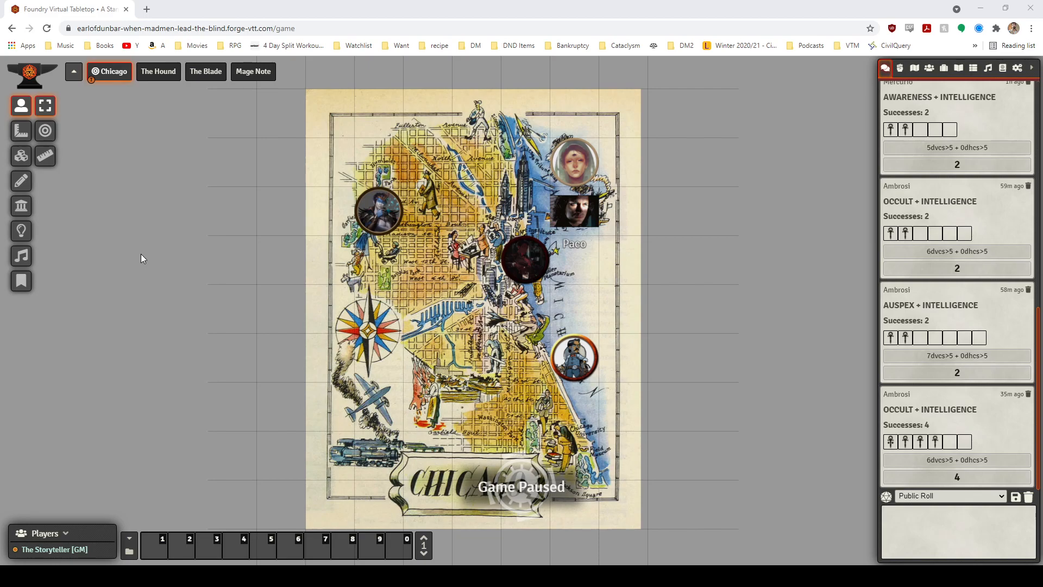
pyautogui.moveTo(313, 518)
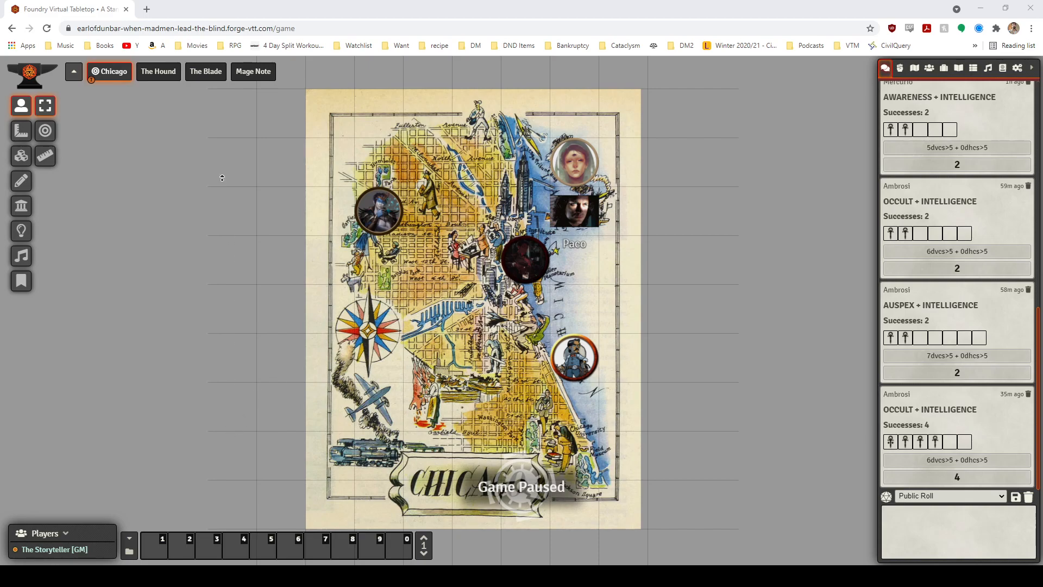
pyautogui.moveTo(122, 172)
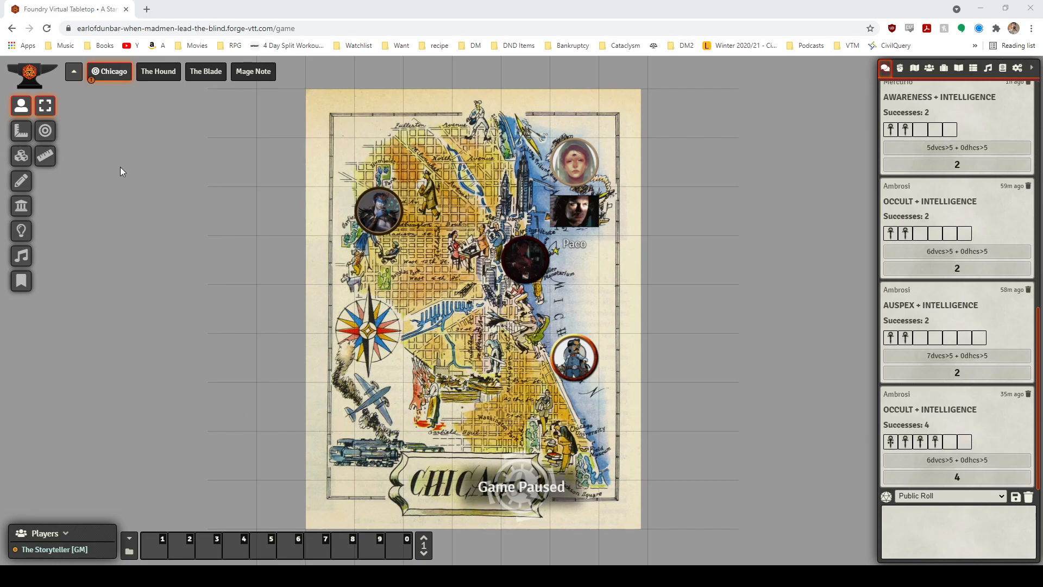
pyautogui.moveTo(146, 5)
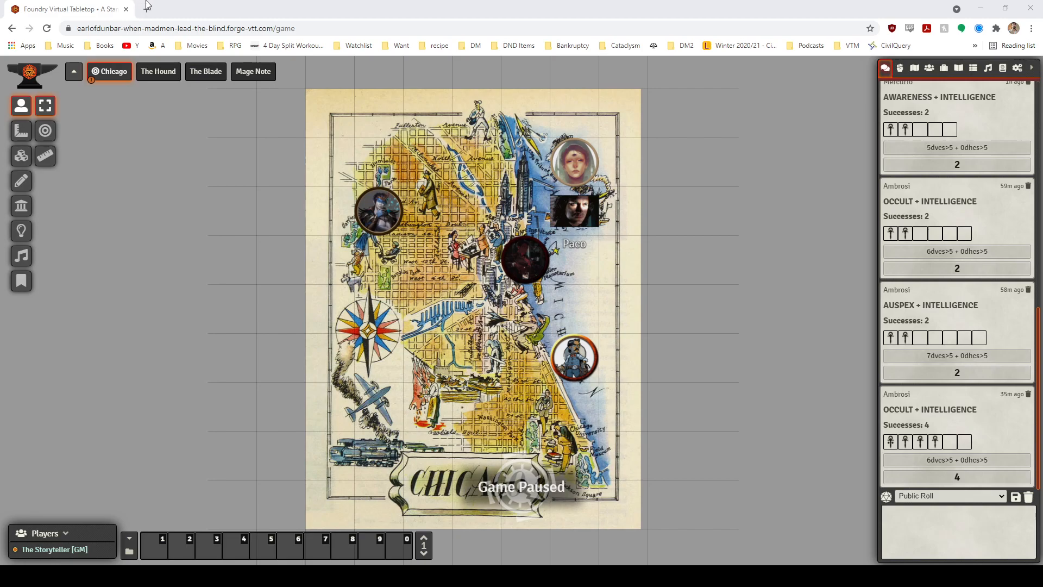
pyautogui.moveTo(335, 562)
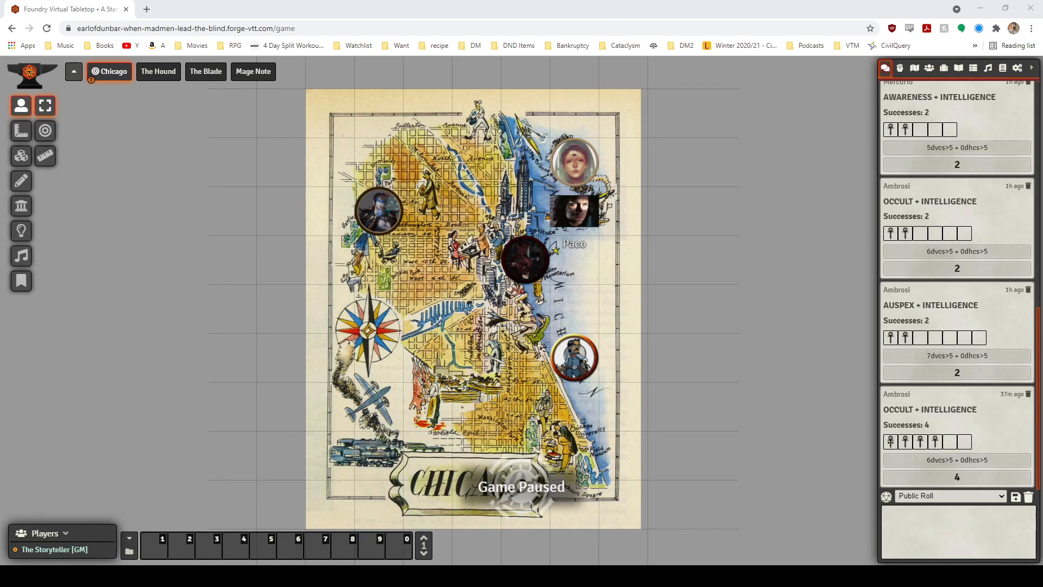
pyautogui.moveTo(187, 282)
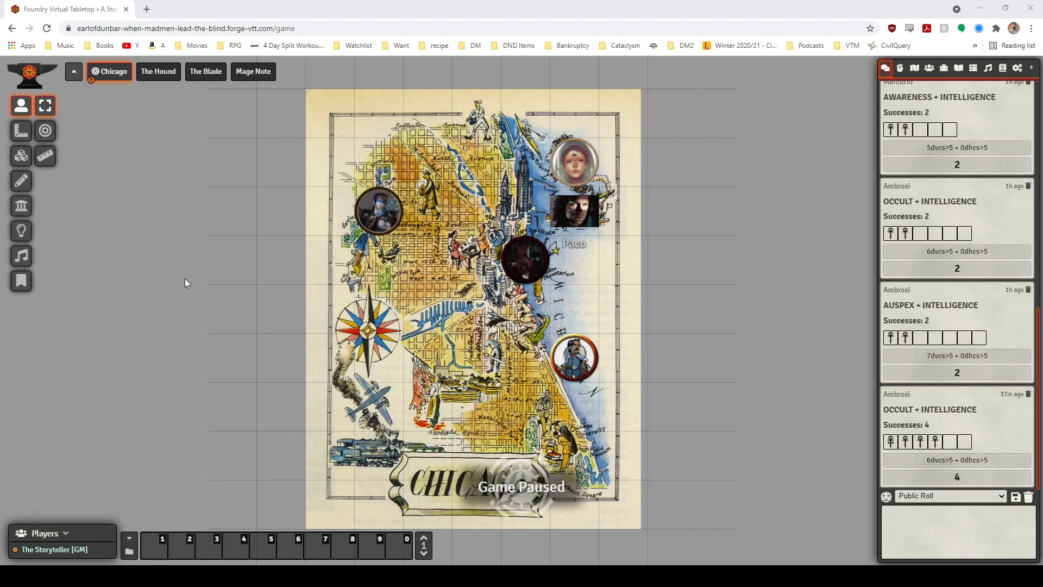
pyautogui.moveTo(189, 273)
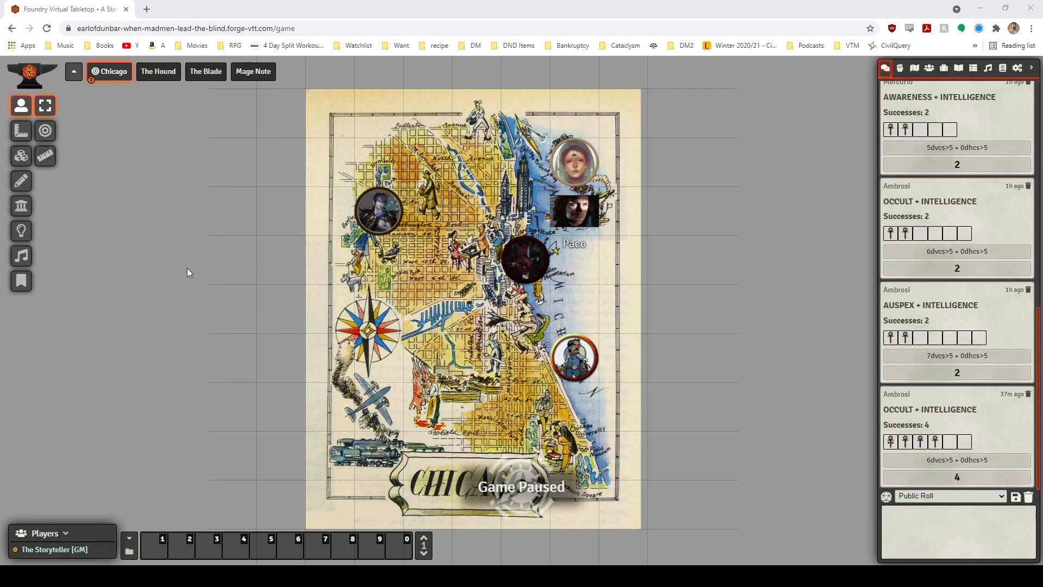
pyautogui.moveTo(345, 509)
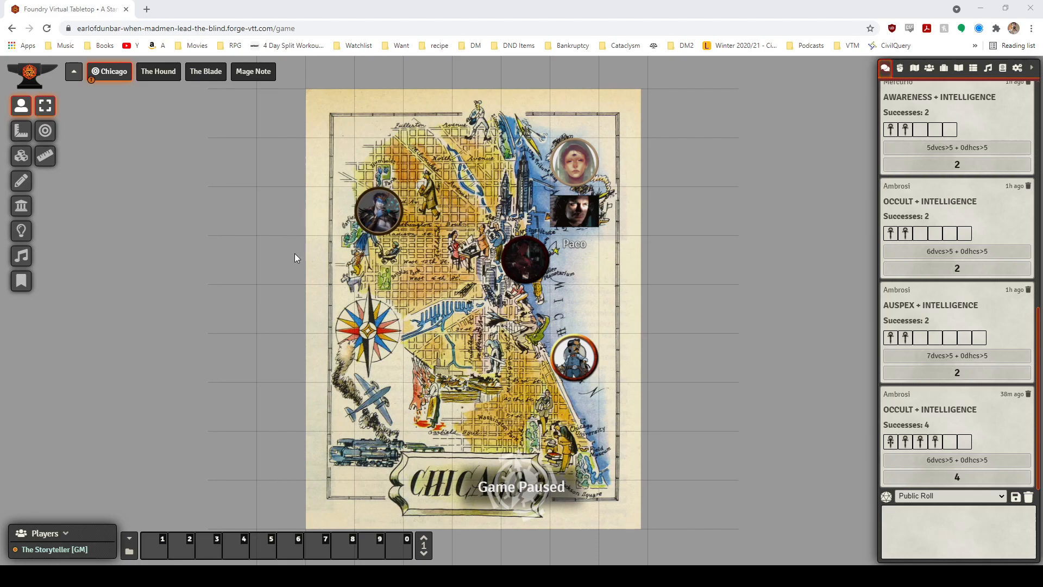
pyautogui.moveTo(239, 233)
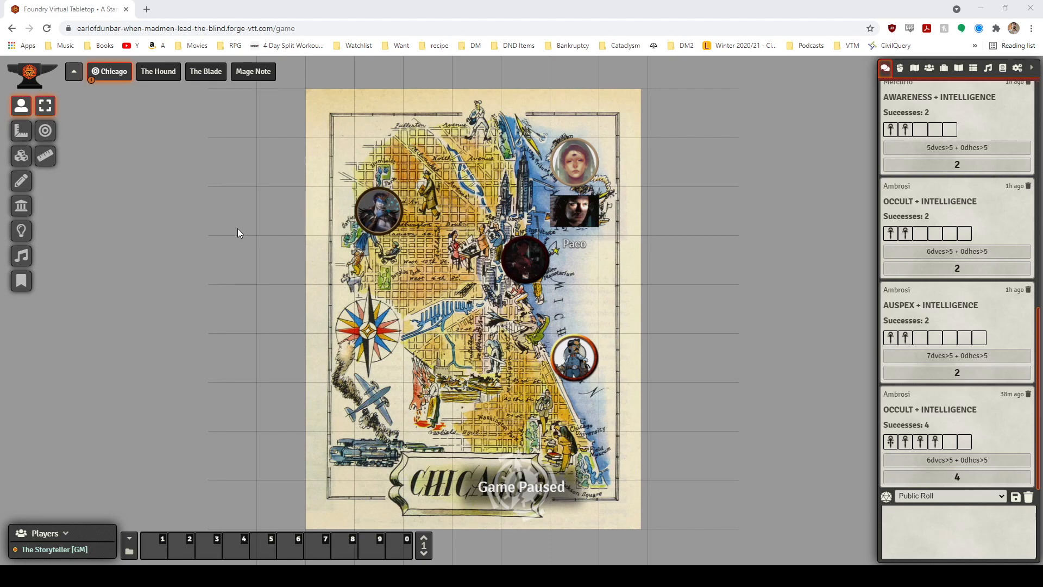
pyautogui.moveTo(244, 237)
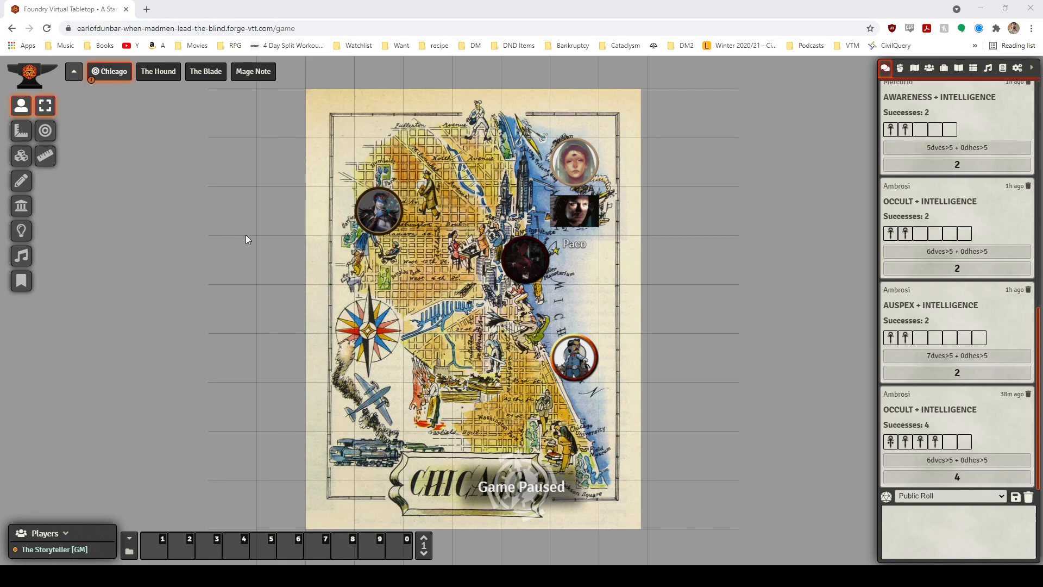
pyautogui.moveTo(306, 95)
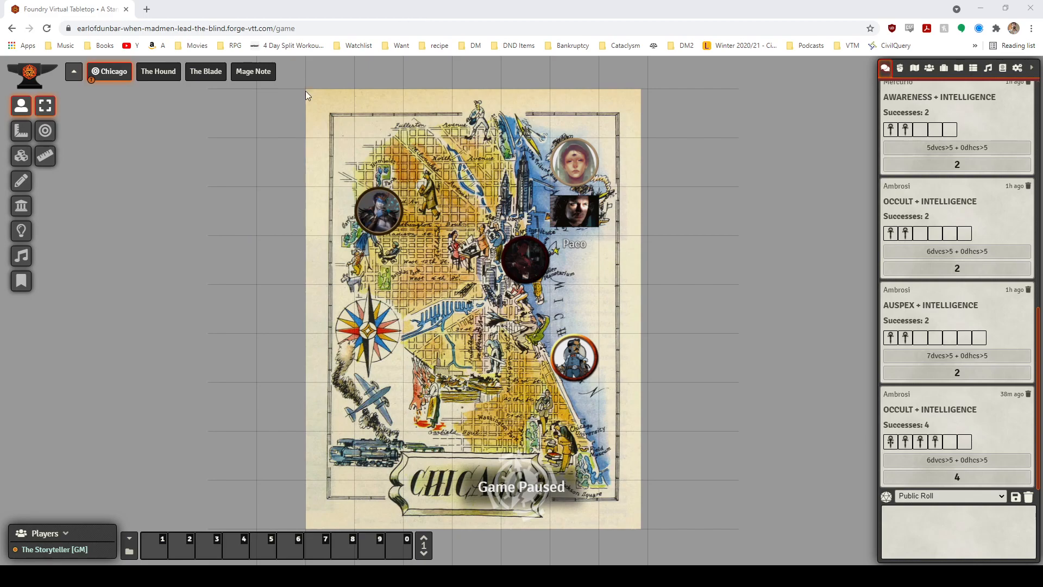
pyautogui.moveTo(117, 210)
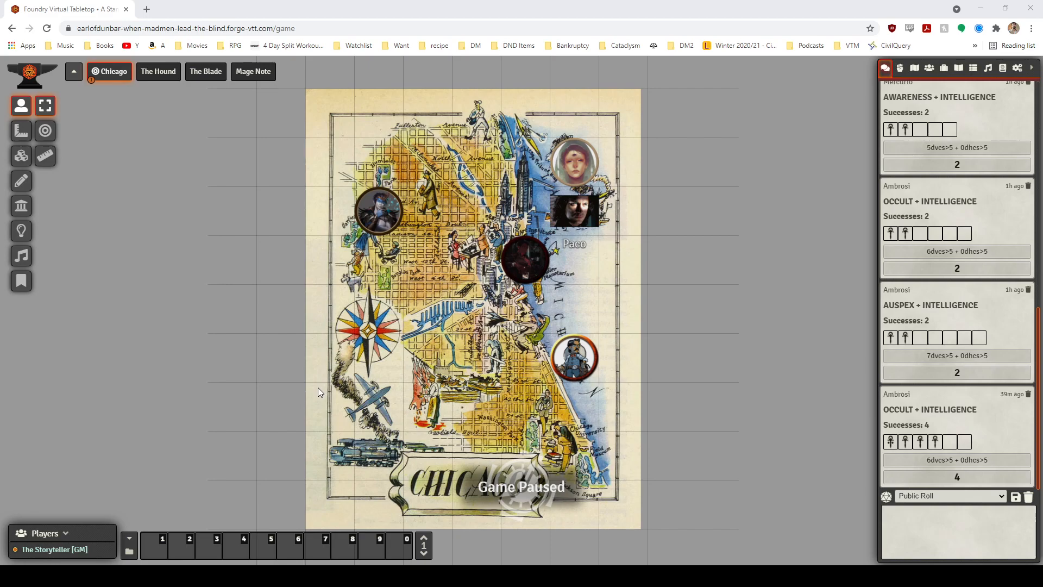
pyautogui.moveTo(177, 290)
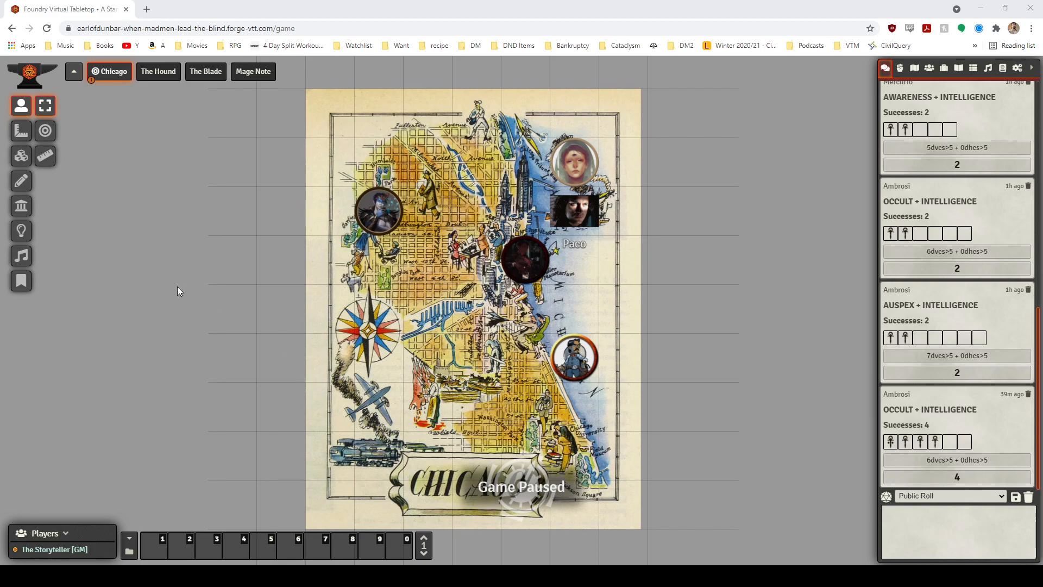
pyautogui.moveTo(189, 270)
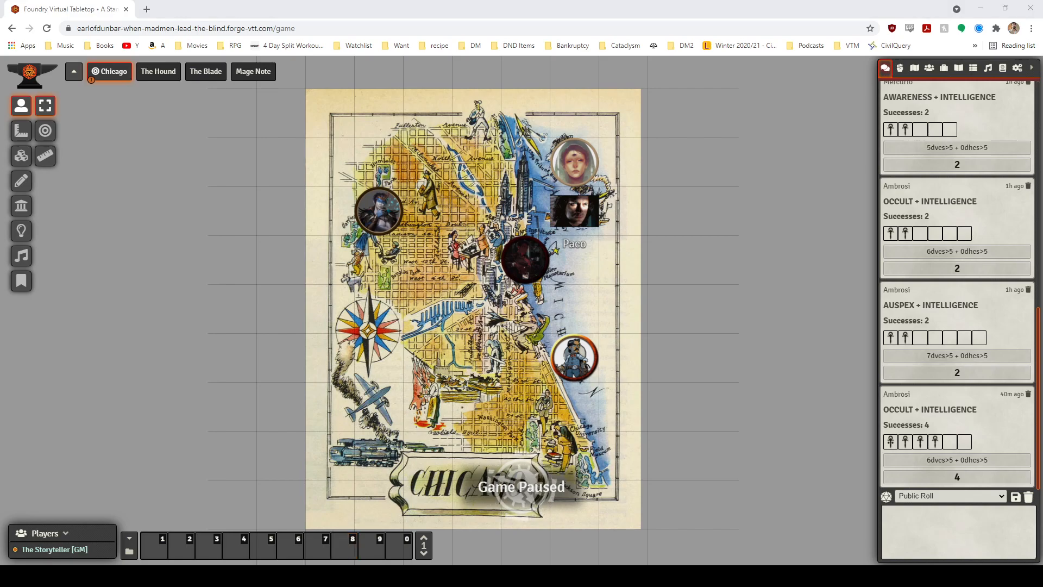
pyautogui.moveTo(256, 397)
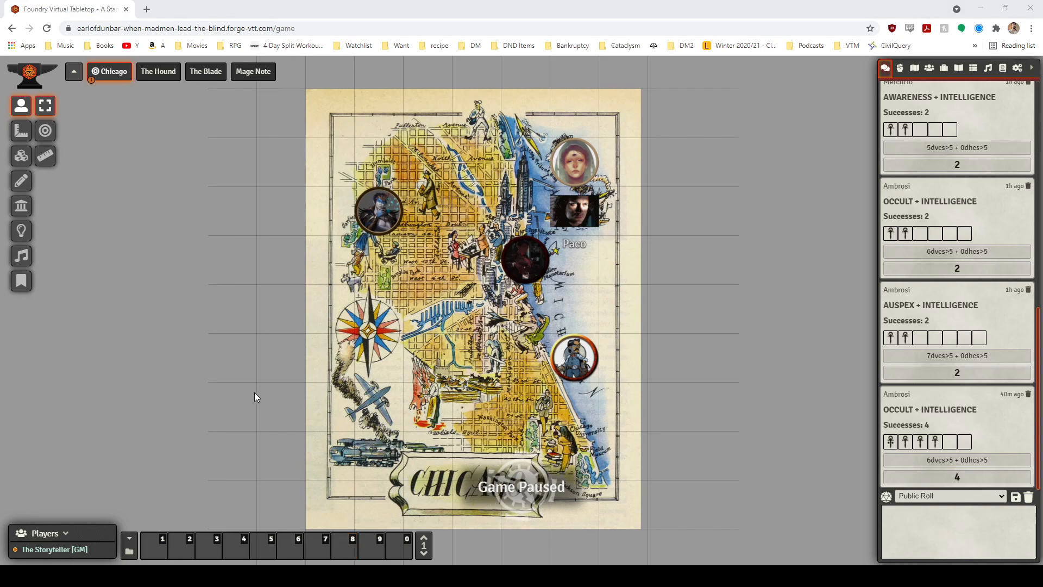
pyautogui.moveTo(325, 563)
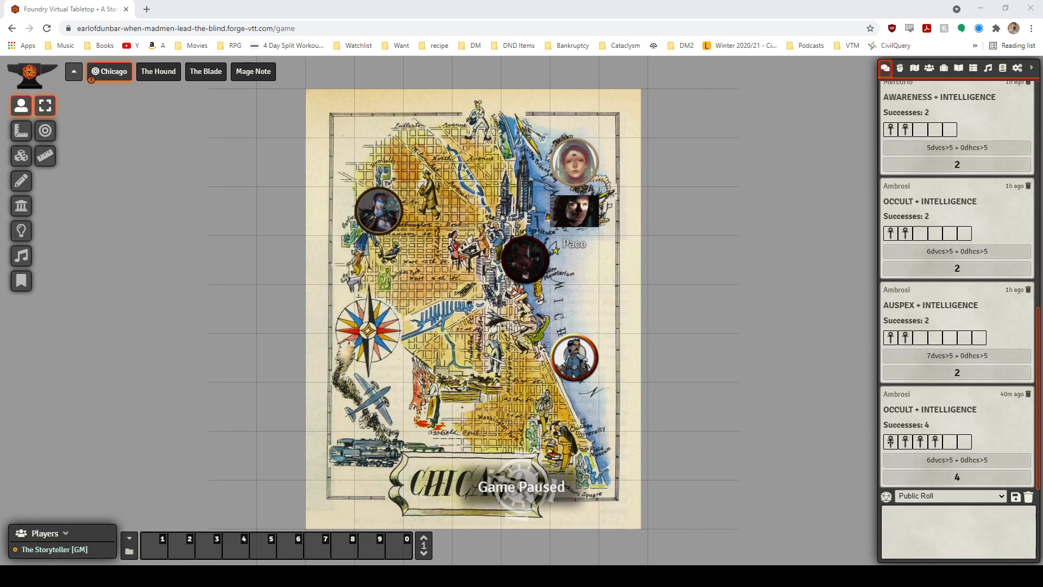
pyautogui.moveTo(255, 251)
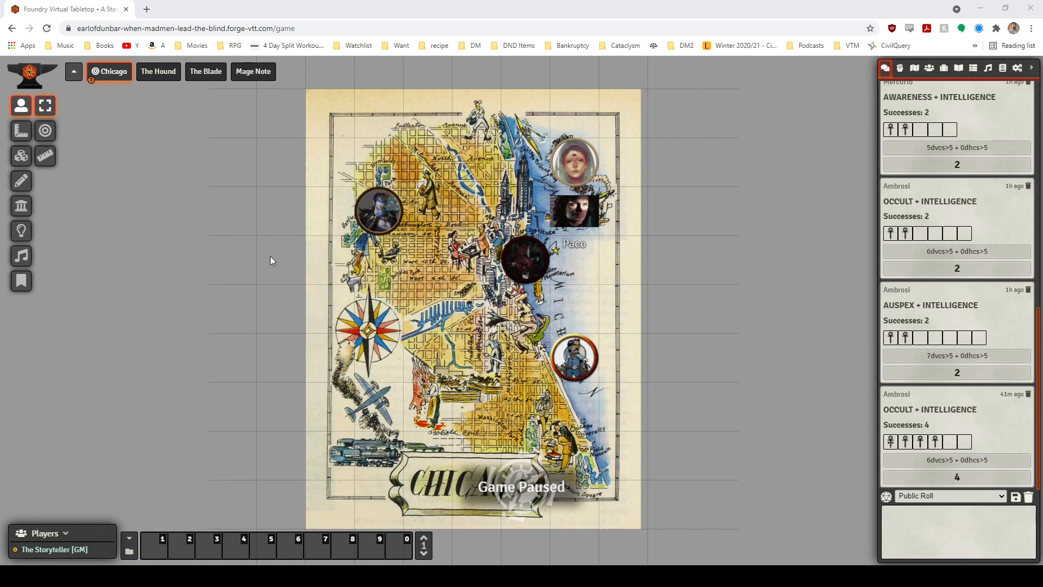
pyautogui.moveTo(271, 263)
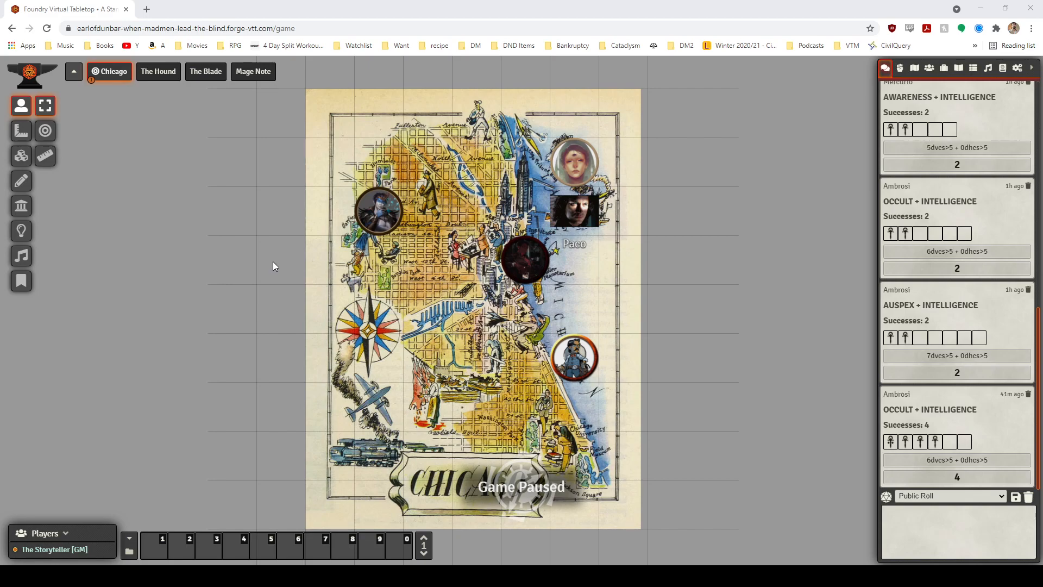
pyautogui.moveTo(275, 268)
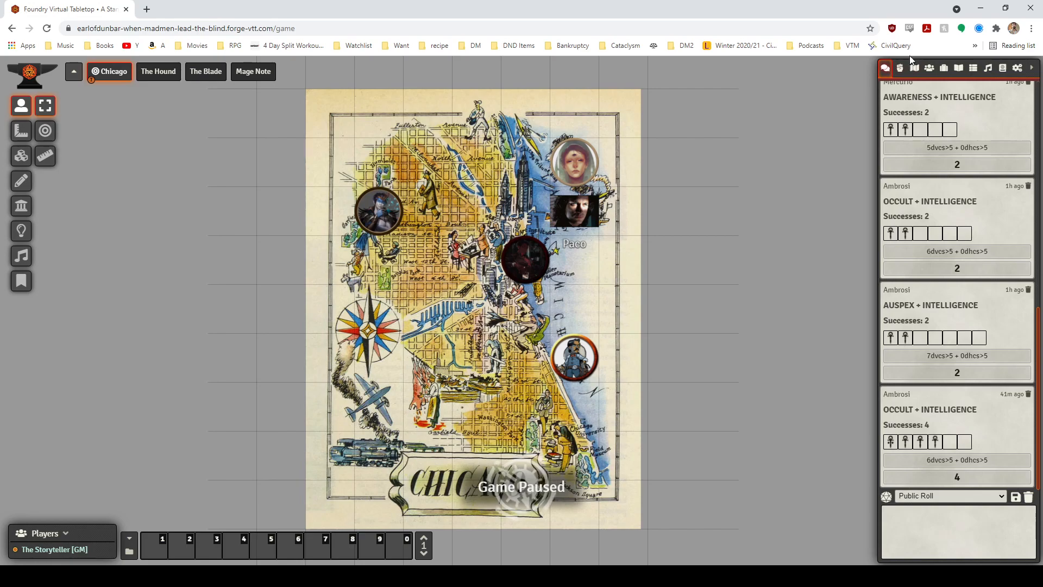
pyautogui.click(929, 68)
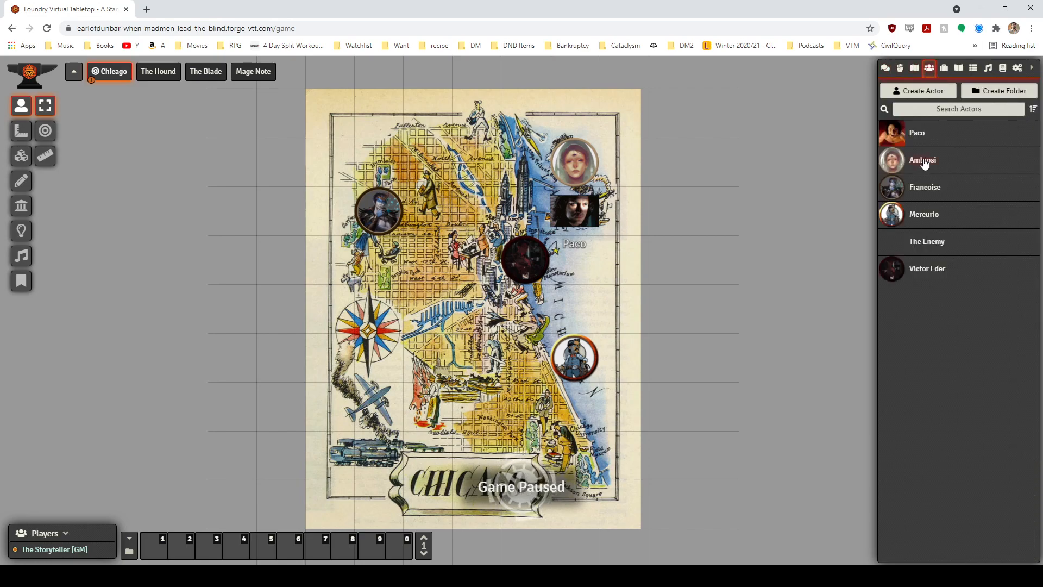
pyautogui.doubleClick(922, 160)
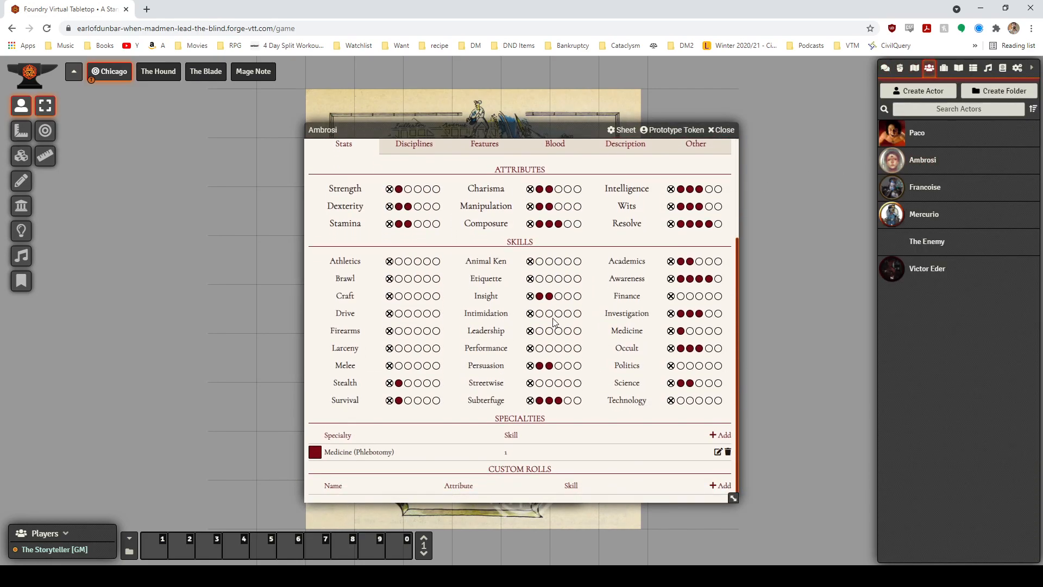
pyautogui.moveTo(784, 179)
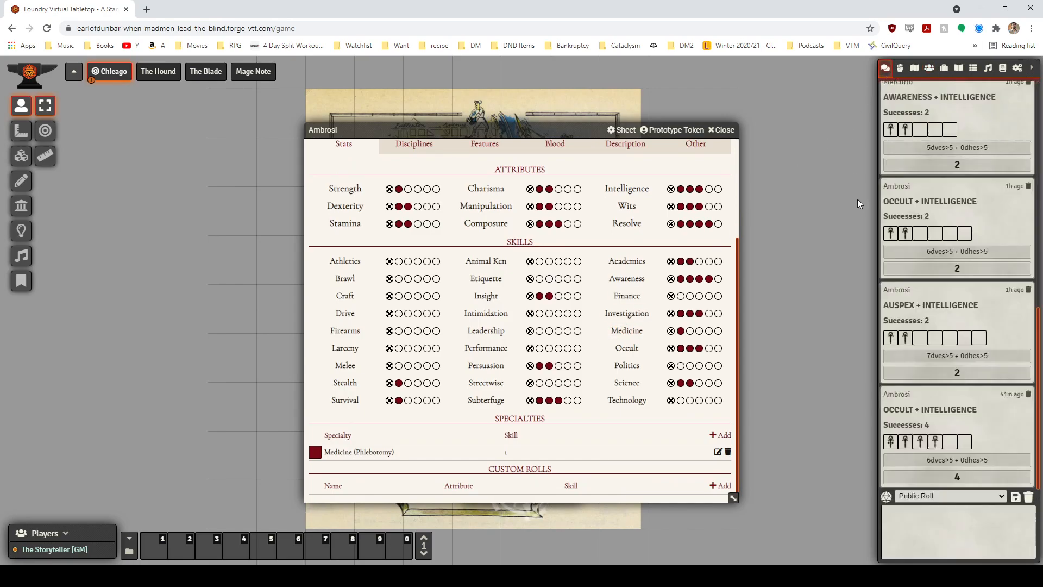
pyautogui.moveTo(913, 216)
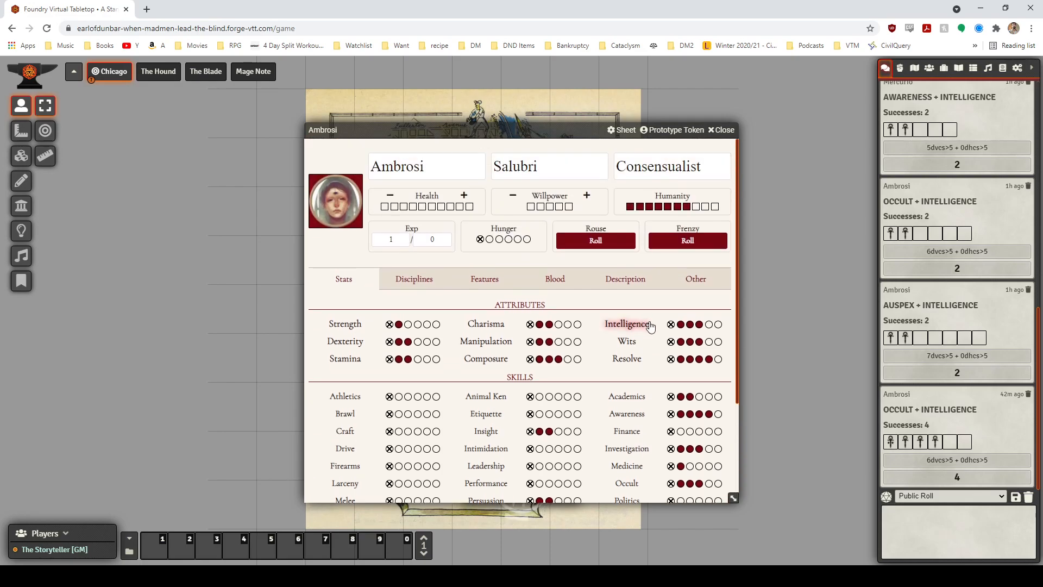
pyautogui.moveTo(657, 326)
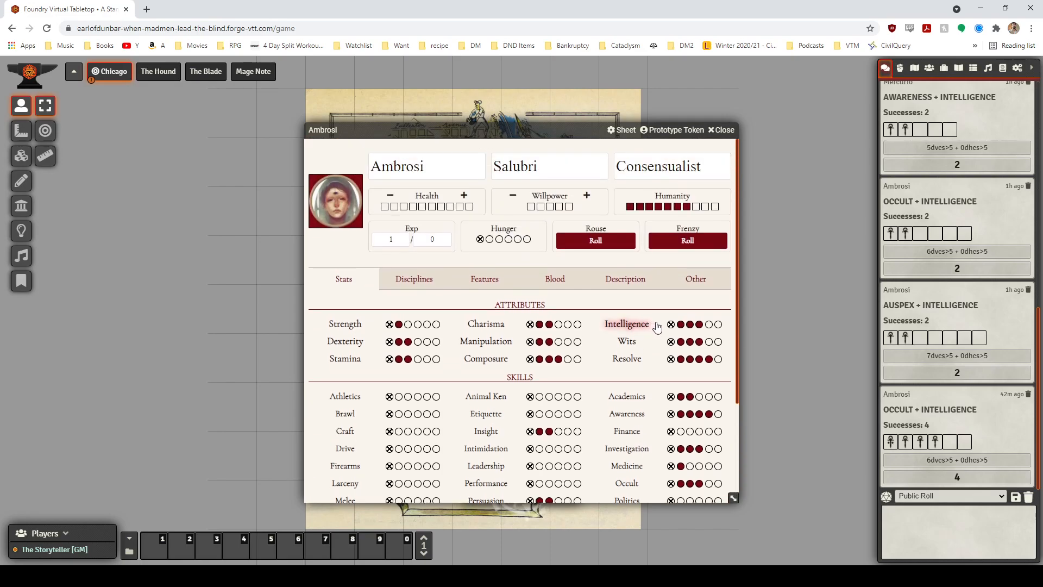
# - Roll Ambrosi's Intelligence with Resolve as the paired ability, scoring 5 successes
pyautogui.click(626, 323)
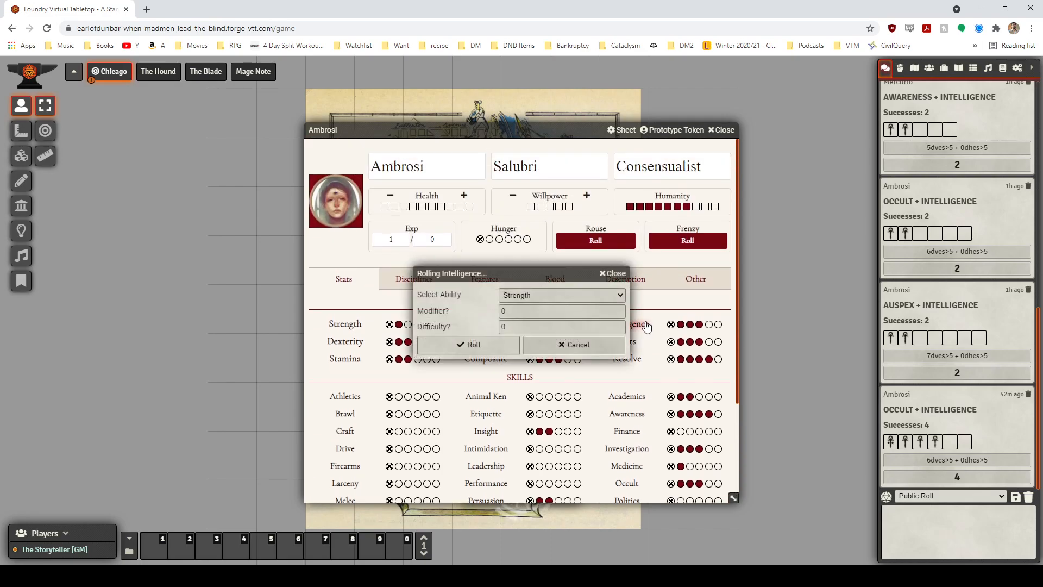
pyautogui.click(561, 295)
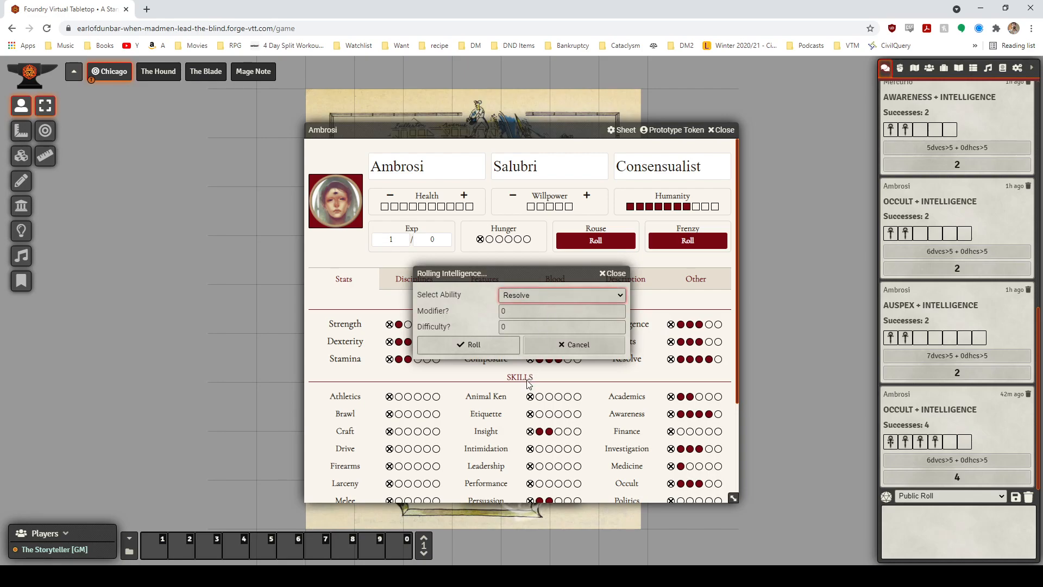
pyautogui.click(468, 344)
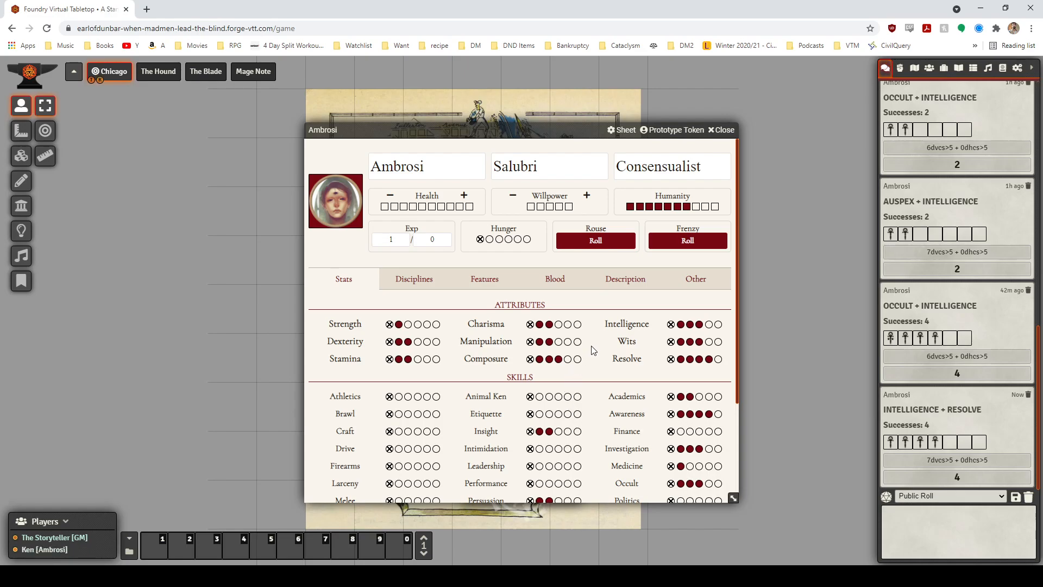
pyautogui.moveTo(595, 353)
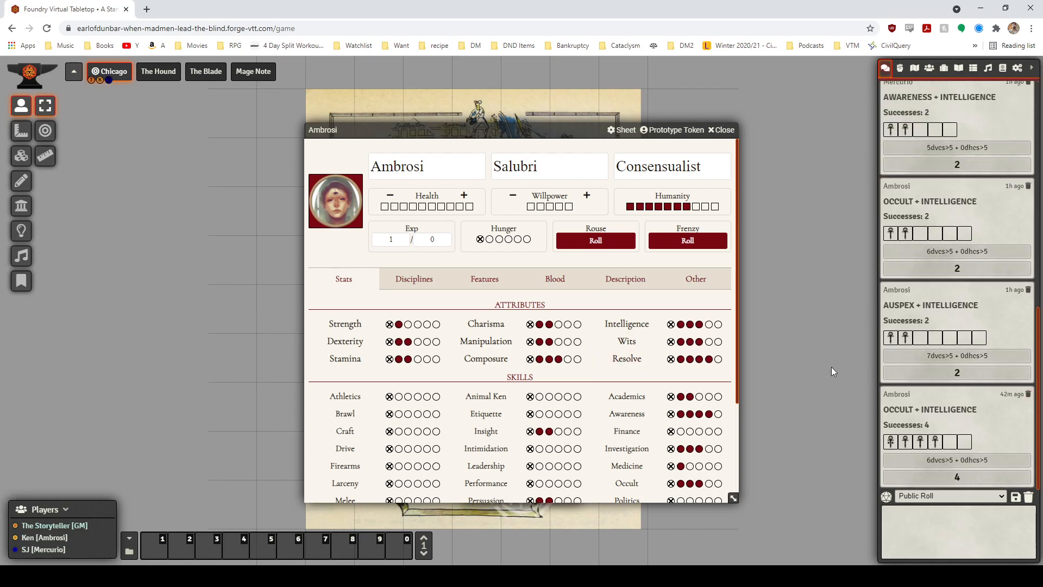
pyautogui.scroll(-3)
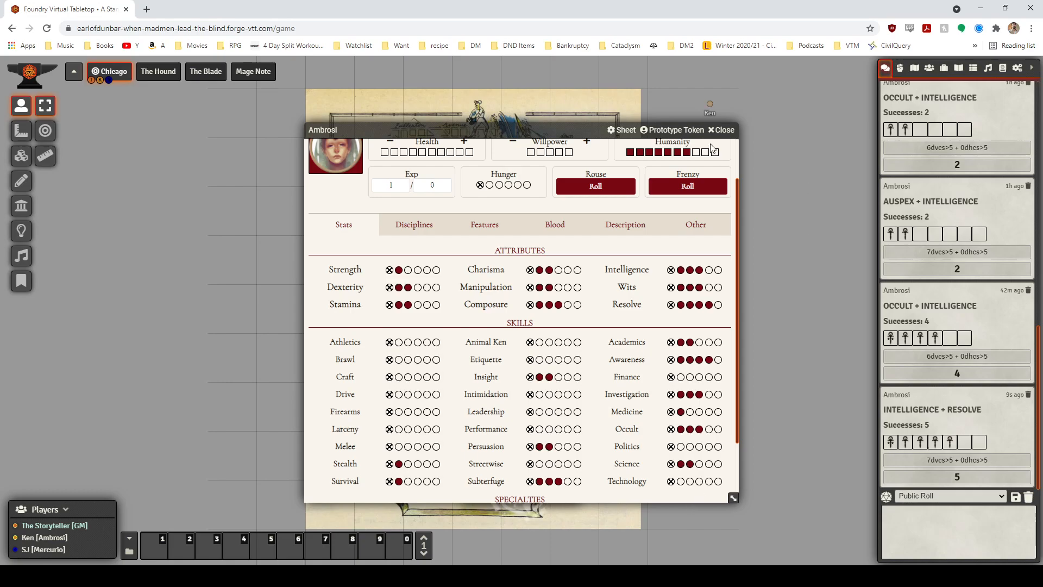
# - Close Ambrosi's character sheet to reveal the paused Chicago map and tokens
pyautogui.click(722, 129)
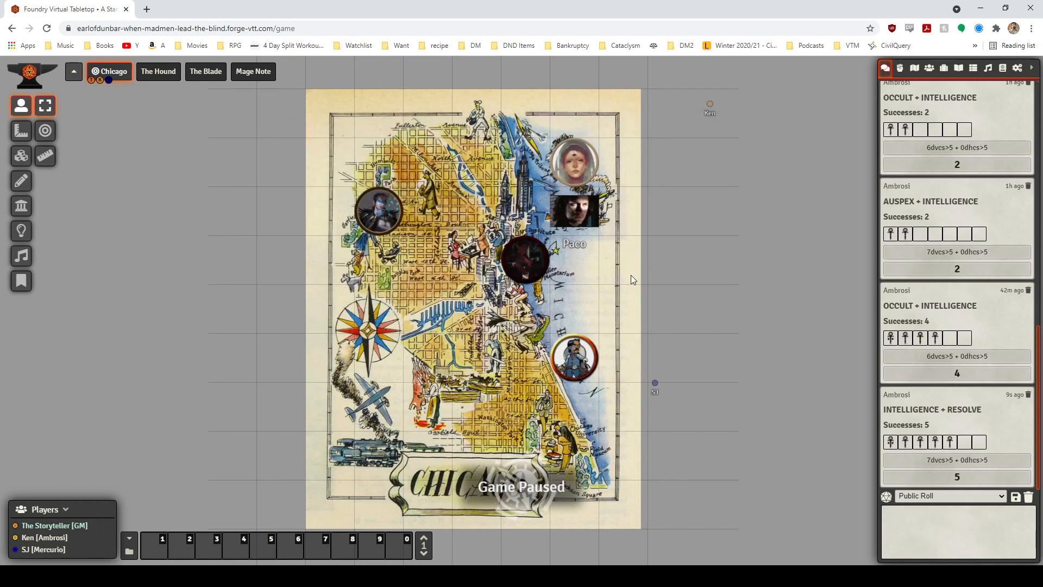
pyautogui.moveTo(612, 335)
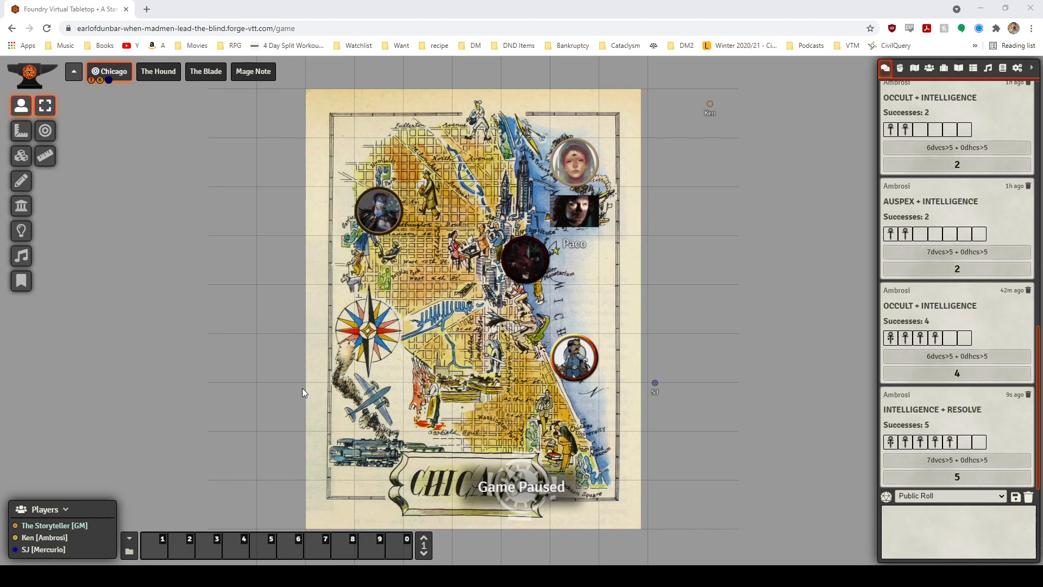
pyautogui.moveTo(302, 395)
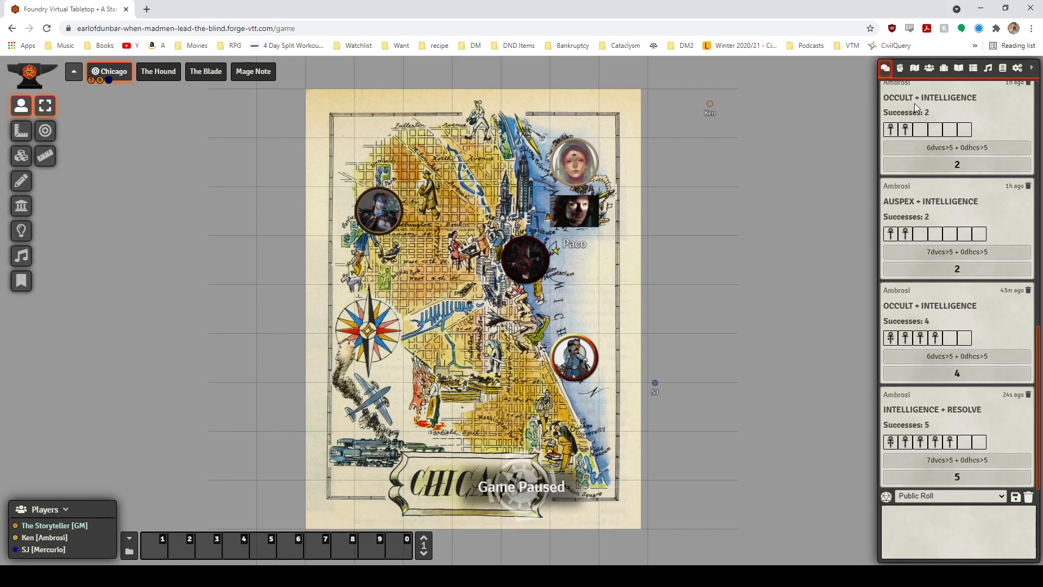
# - Reopen and close Ambrosi's sheet, open another actor, and return to the chat log
pyautogui.click(929, 68)
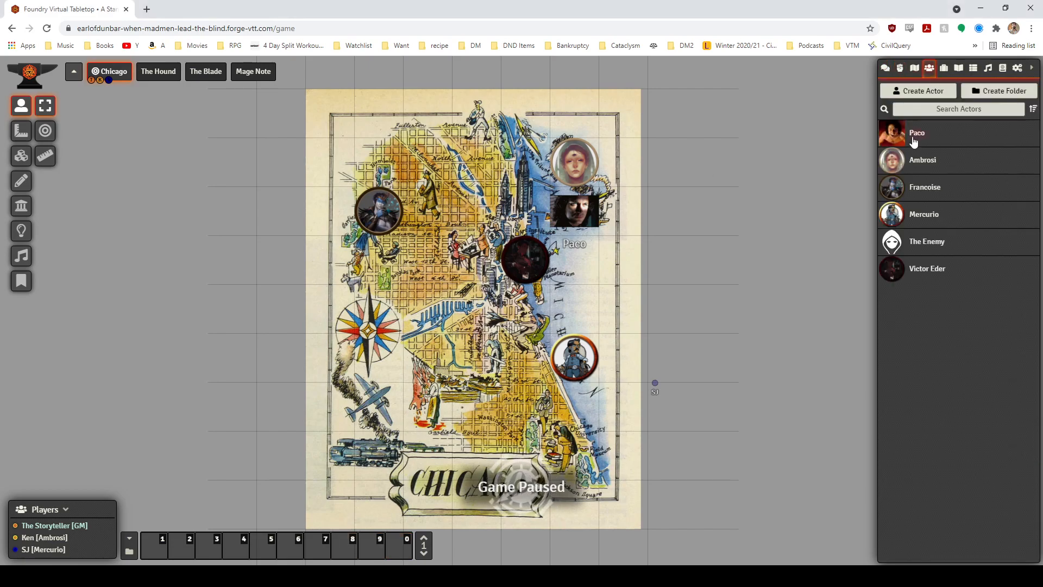
pyautogui.doubleClick(922, 160)
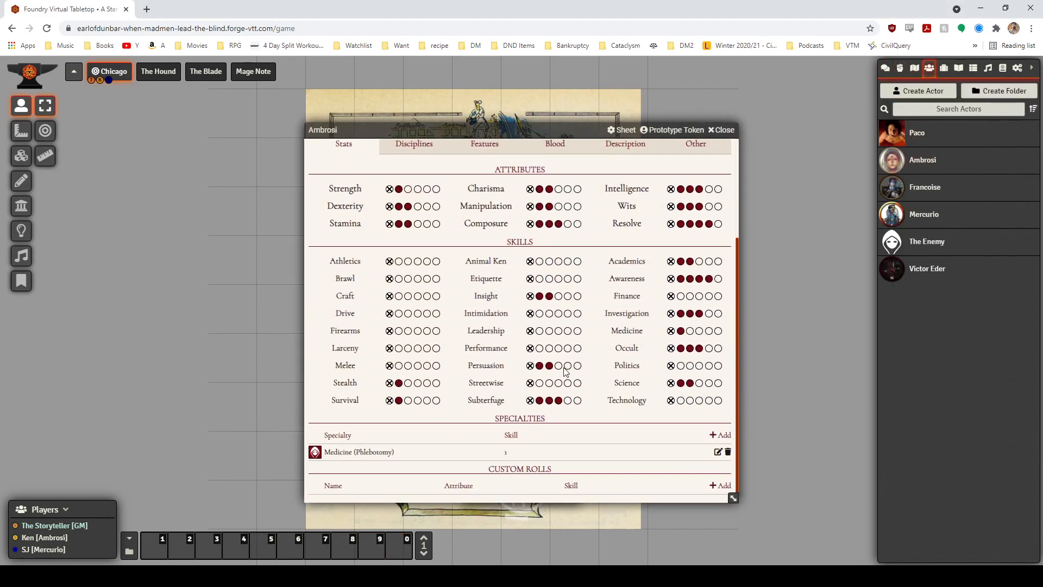
pyautogui.click(722, 130)
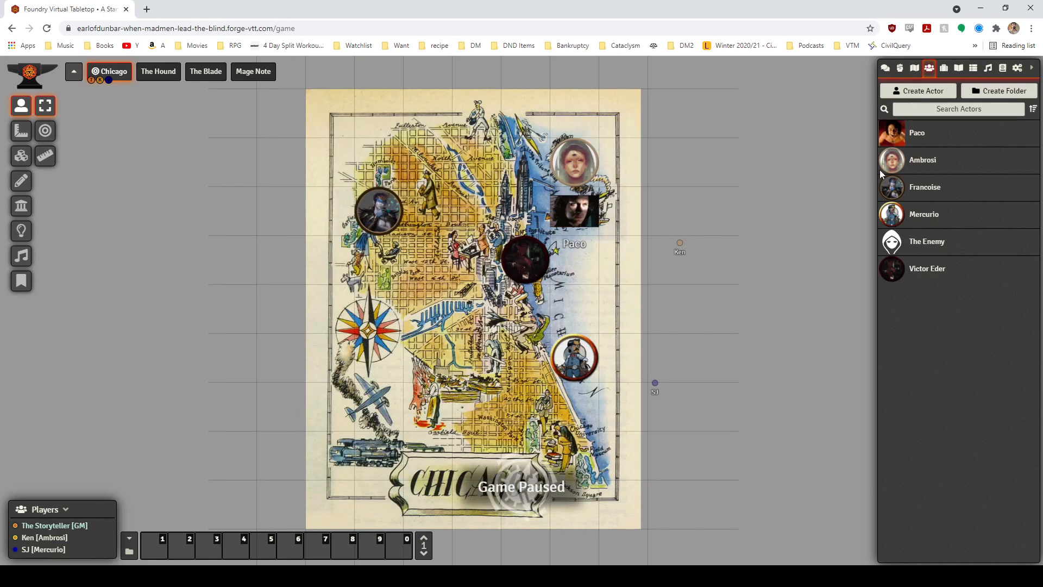
pyautogui.doubleClick(924, 213)
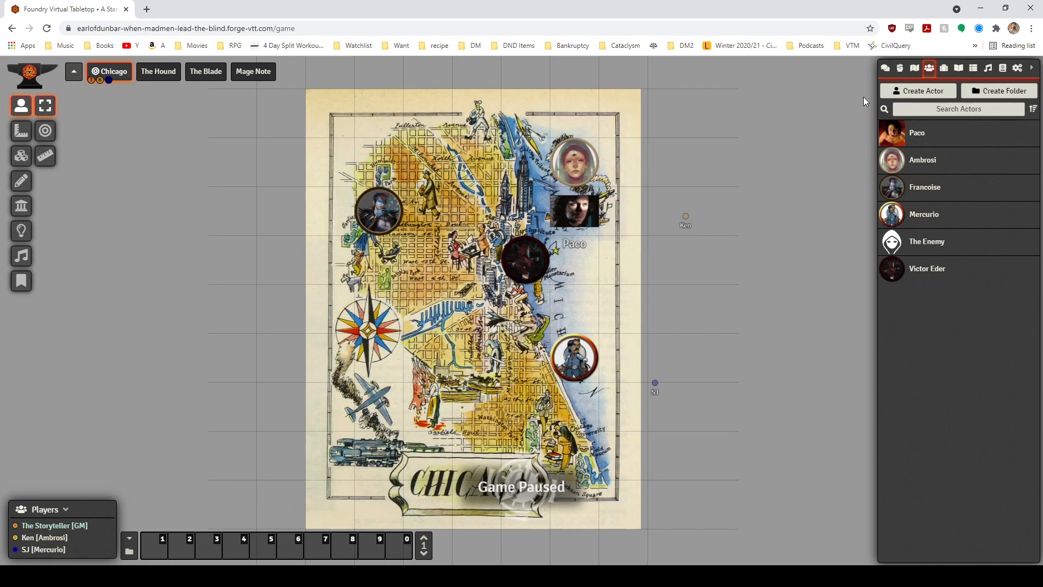
pyautogui.click(885, 68)
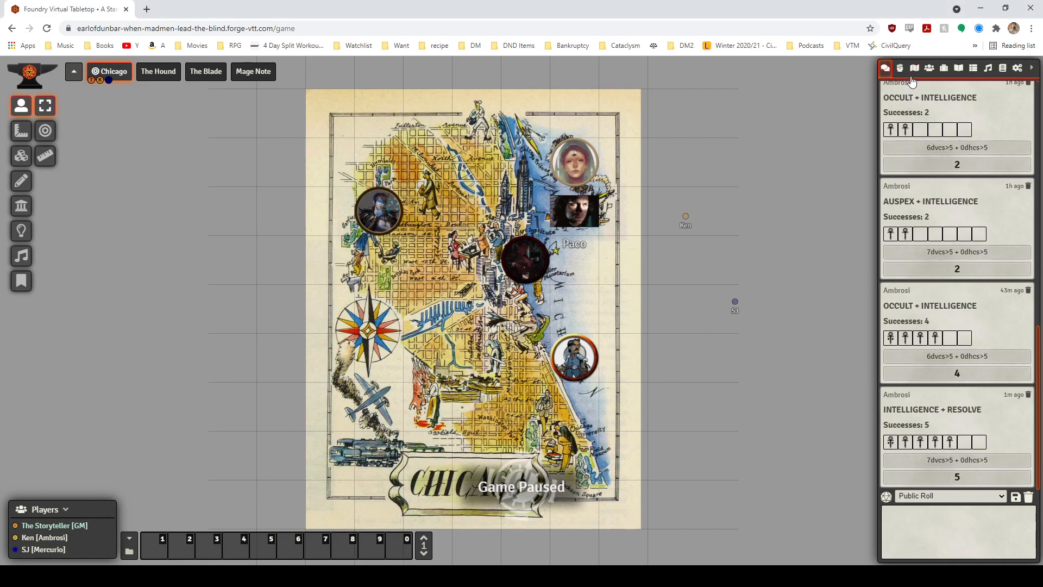
# - Open Mercurio's sheet from the actors list and start a Technology roll
pyautogui.click(929, 68)
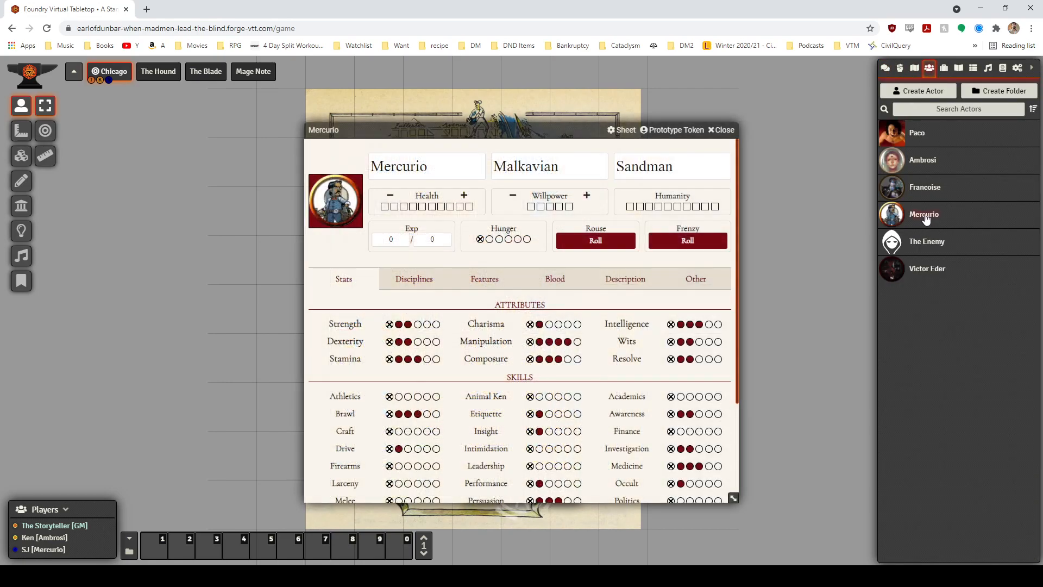
pyautogui.scroll(-3)
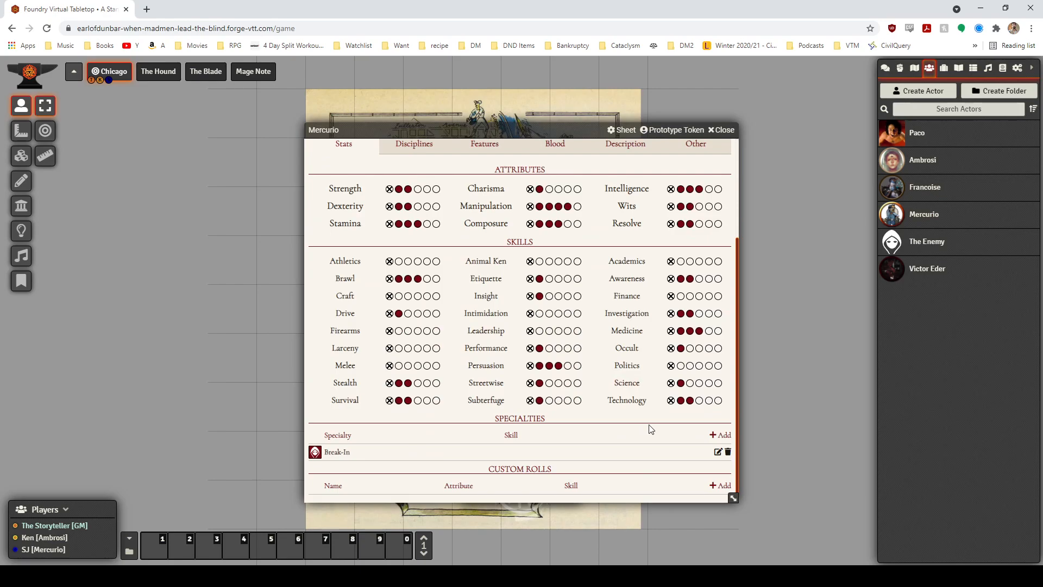
pyautogui.click(626, 400)
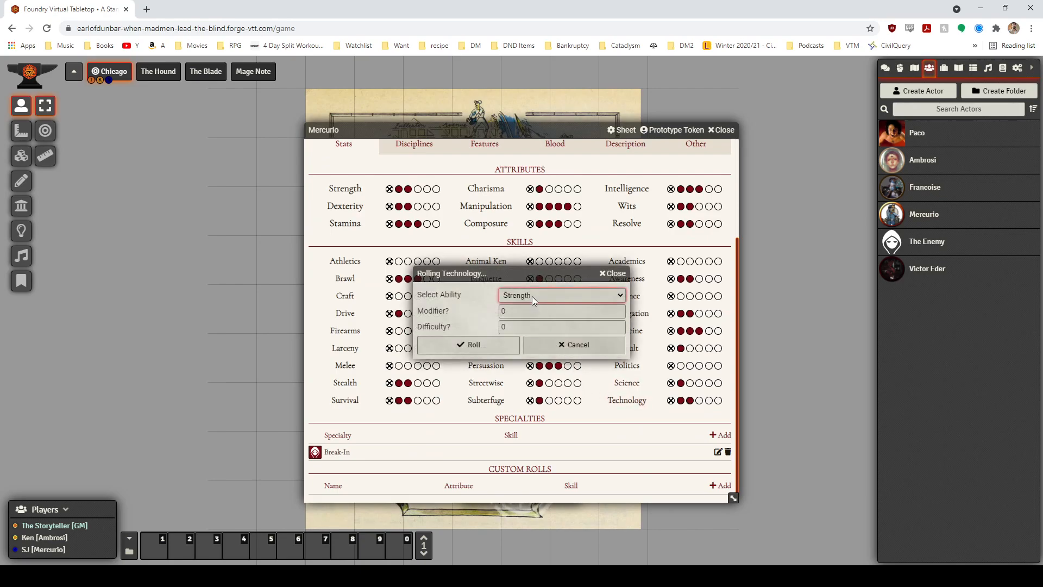
pyautogui.moveTo(574, 300)
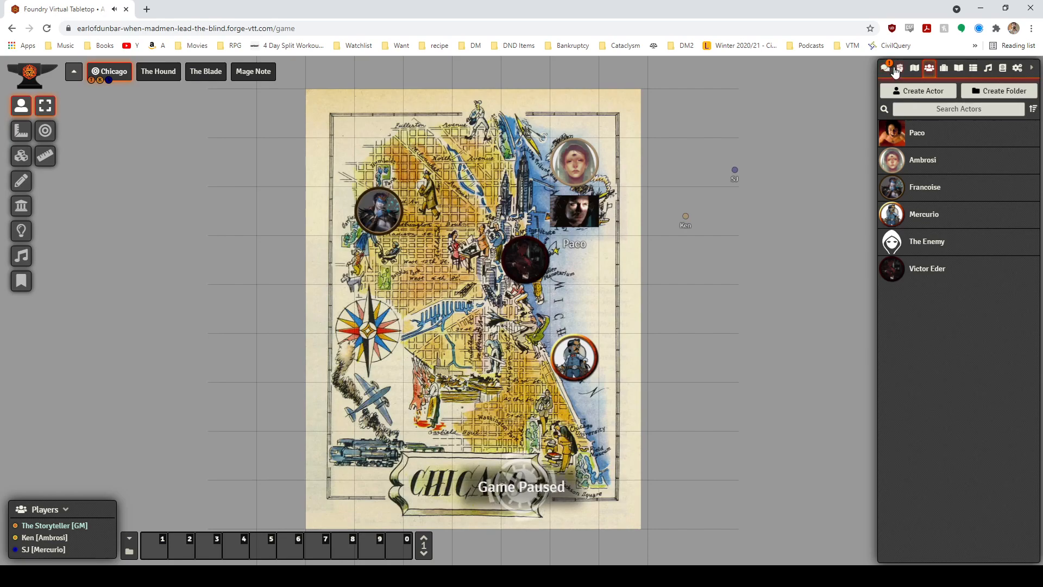
# - Check Mercurio's 3-success Technology + Manipulation roll, then show the empty combat tracker
pyautogui.click(885, 68)
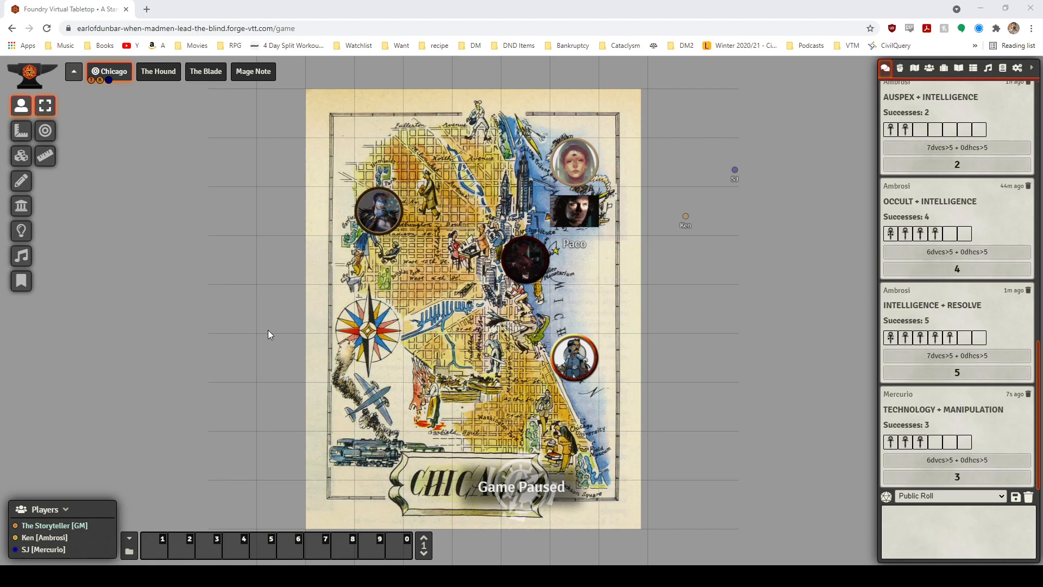
pyautogui.moveTo(370, 490)
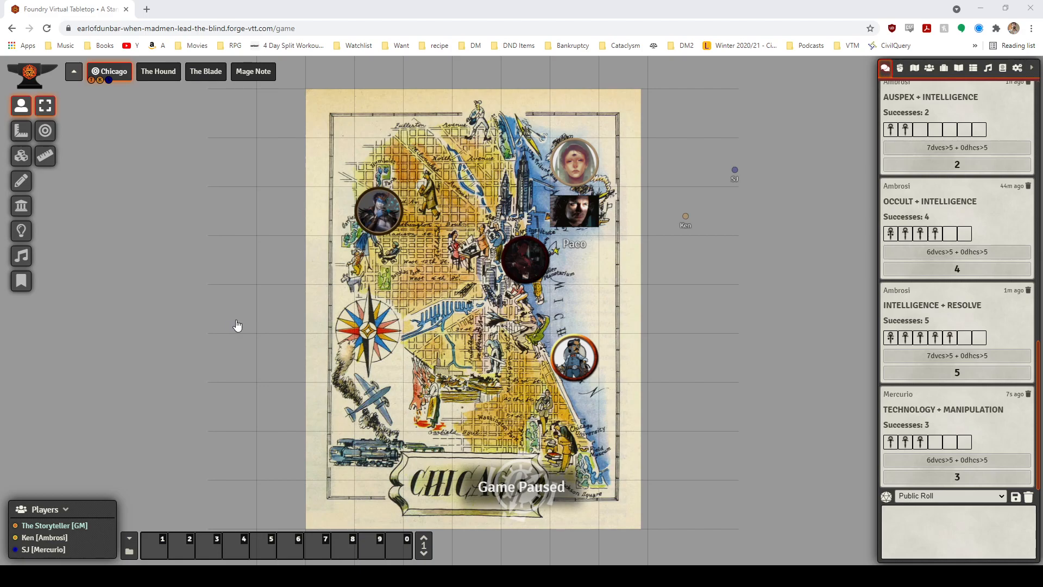
pyautogui.moveTo(167, 306)
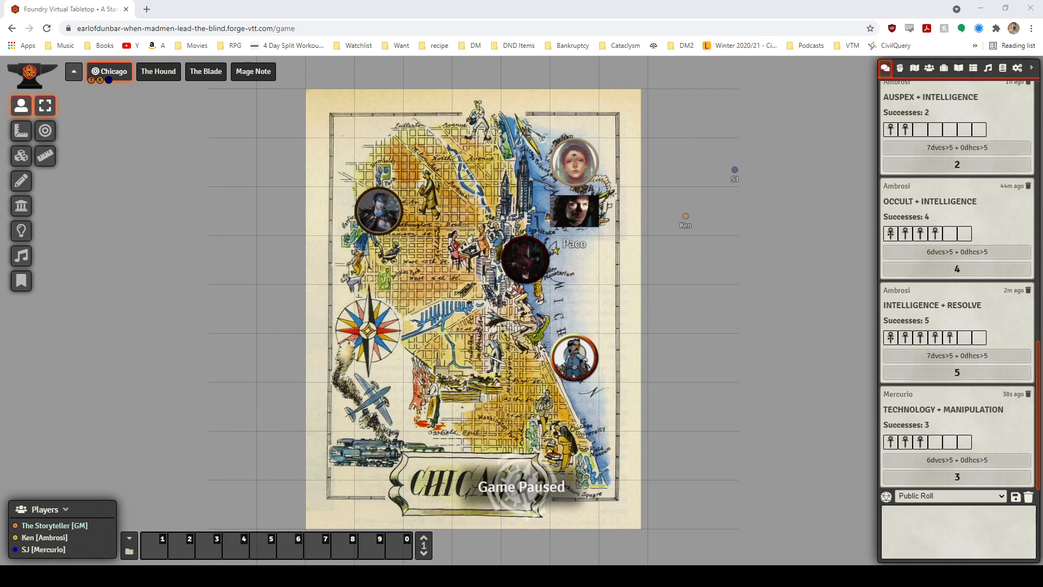
pyautogui.moveTo(377, 373)
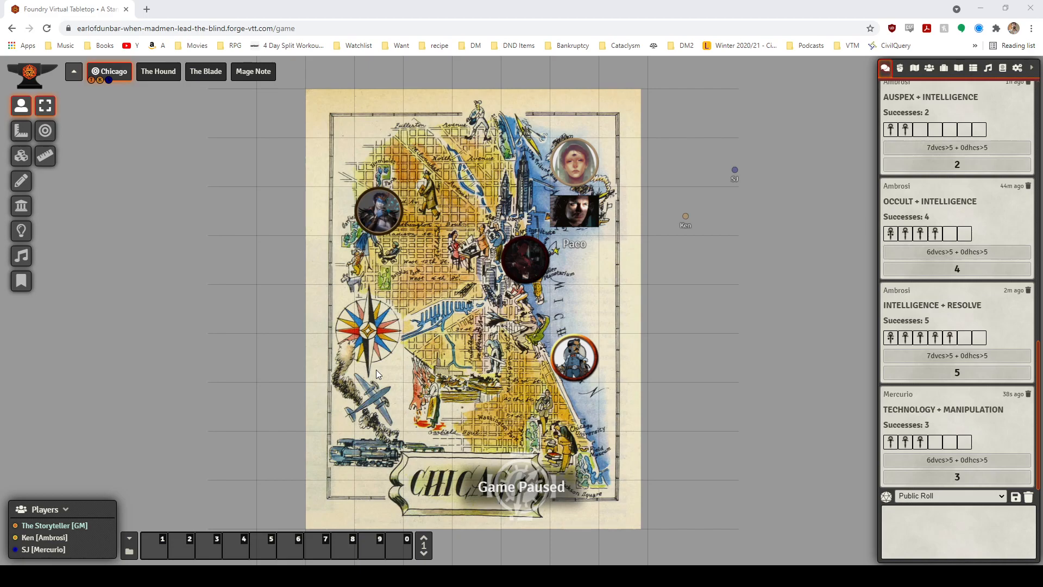
pyautogui.moveTo(252, 171)
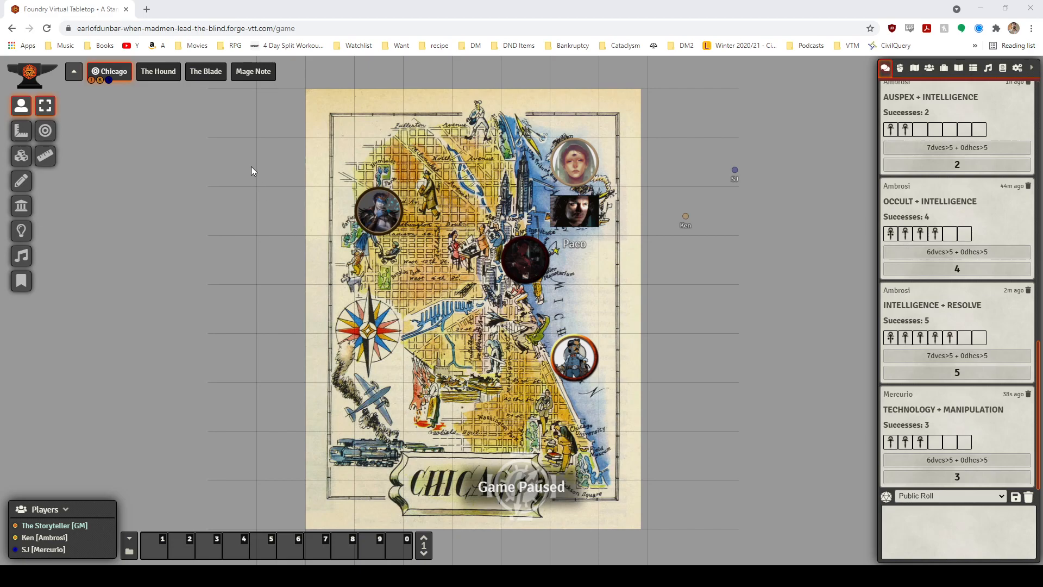
pyautogui.moveTo(403, 487)
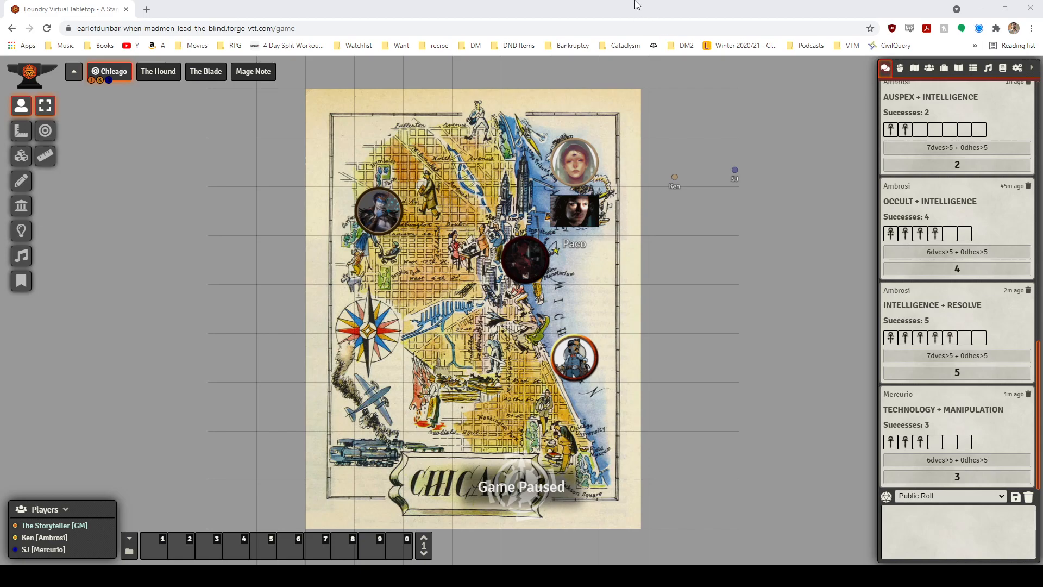
pyautogui.moveTo(346, 5)
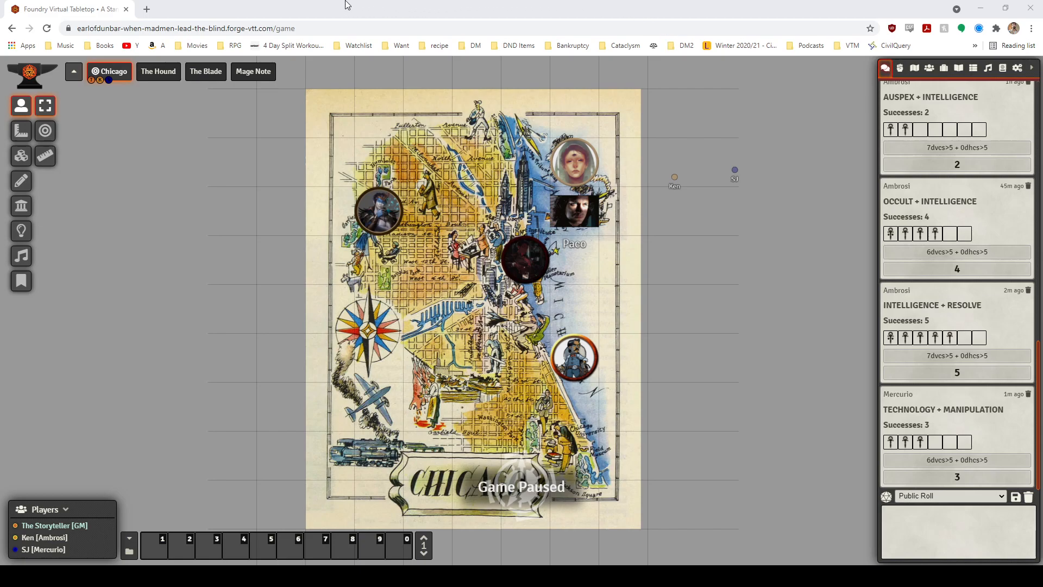
pyautogui.moveTo(97, 265)
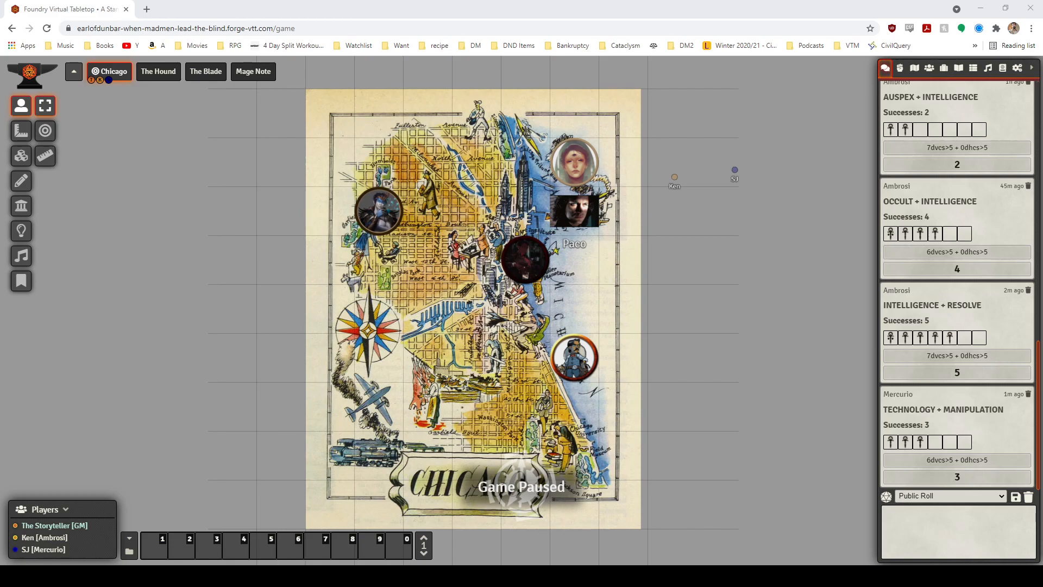
pyautogui.moveTo(269, 394)
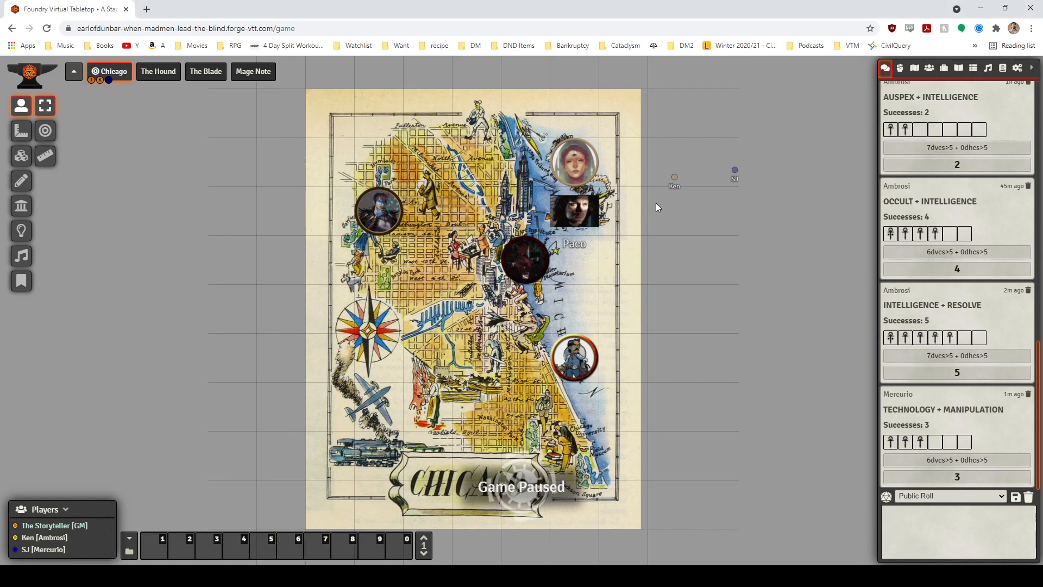
pyautogui.click(900, 68)
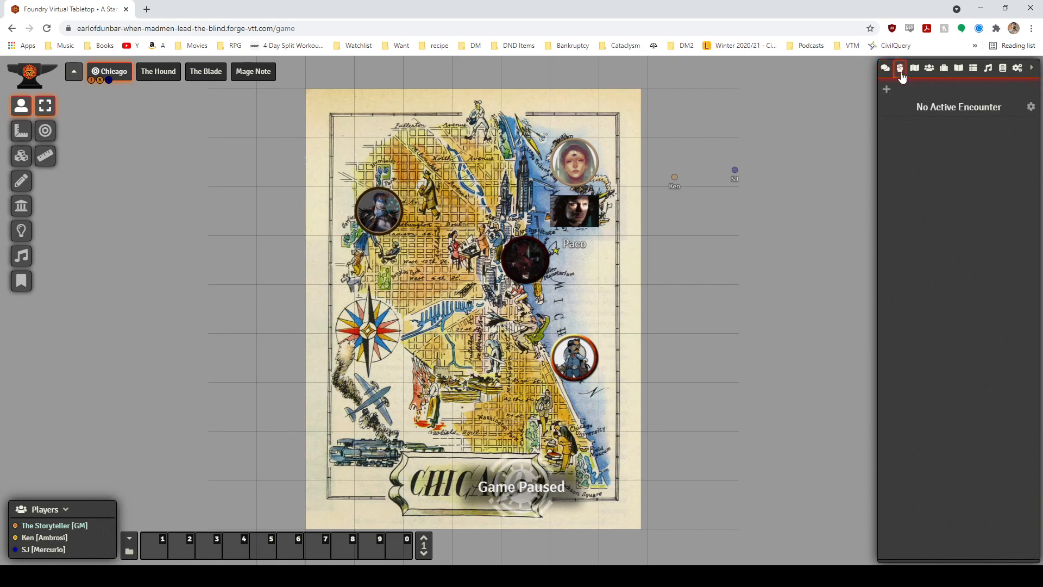
# - Open Ambrosi's Salubri character sheet from the Actors Directory list
pyautogui.click(929, 68)
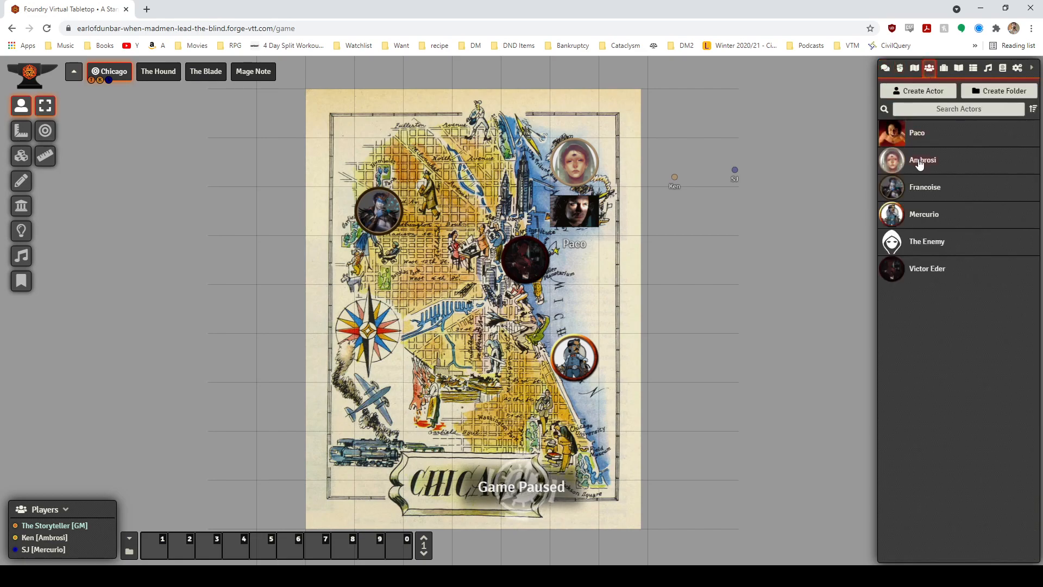
pyautogui.doubleClick(922, 160)
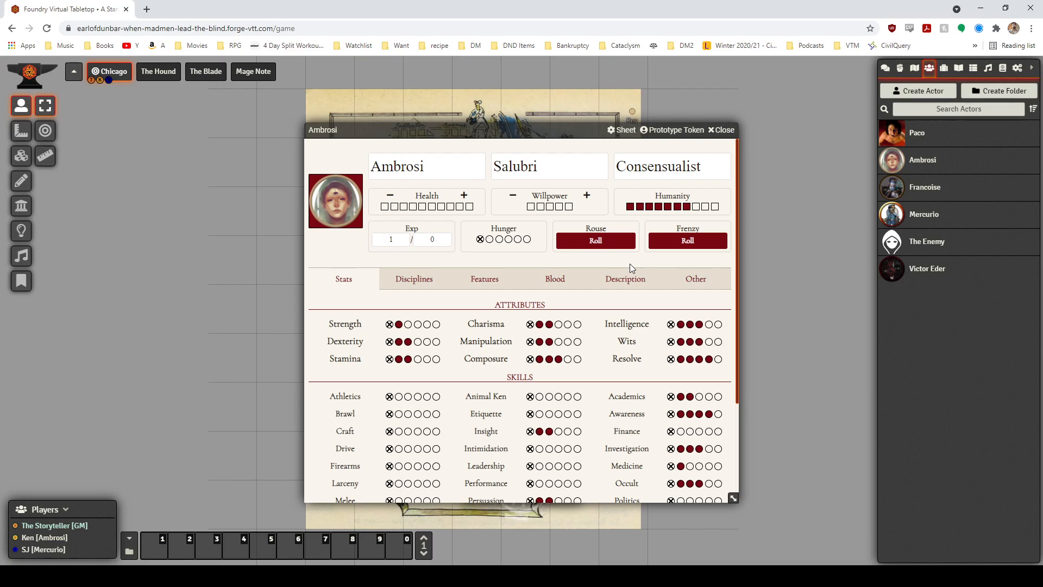
pyautogui.click(344, 546)
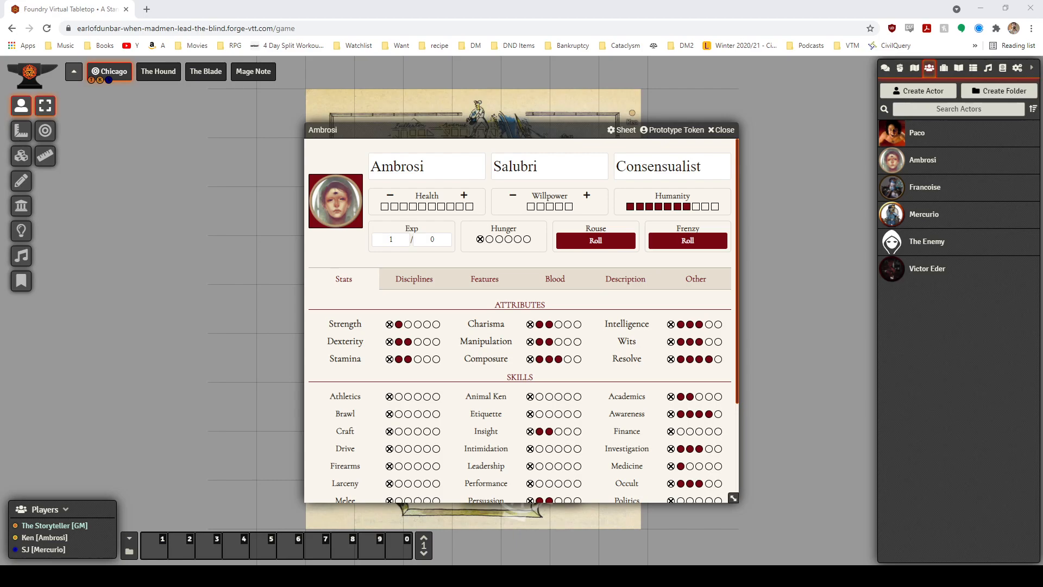
pyautogui.moveTo(391, 562)
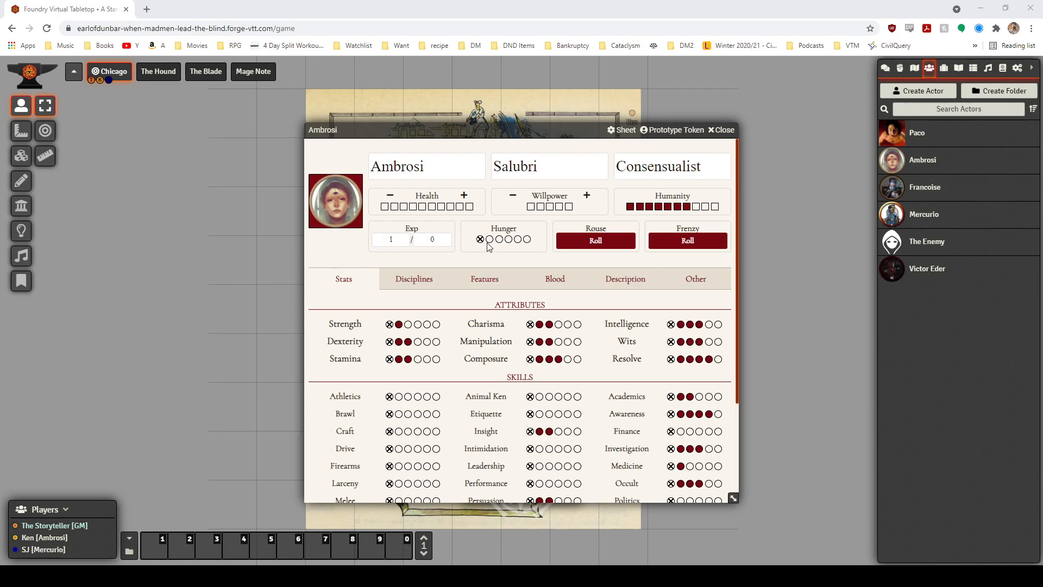
pyautogui.moveTo(487, 249)
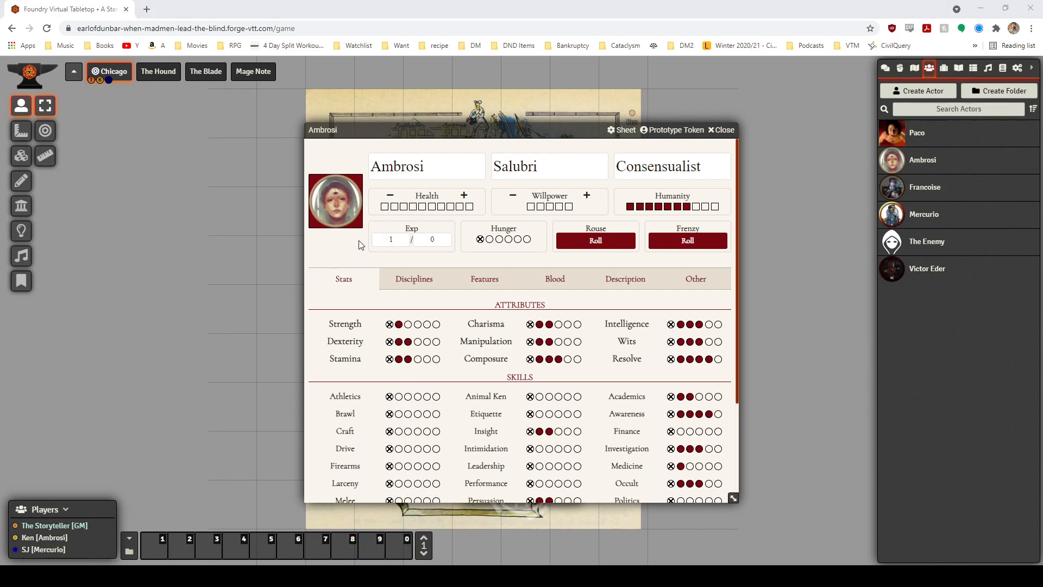
pyautogui.moveTo(365, 229)
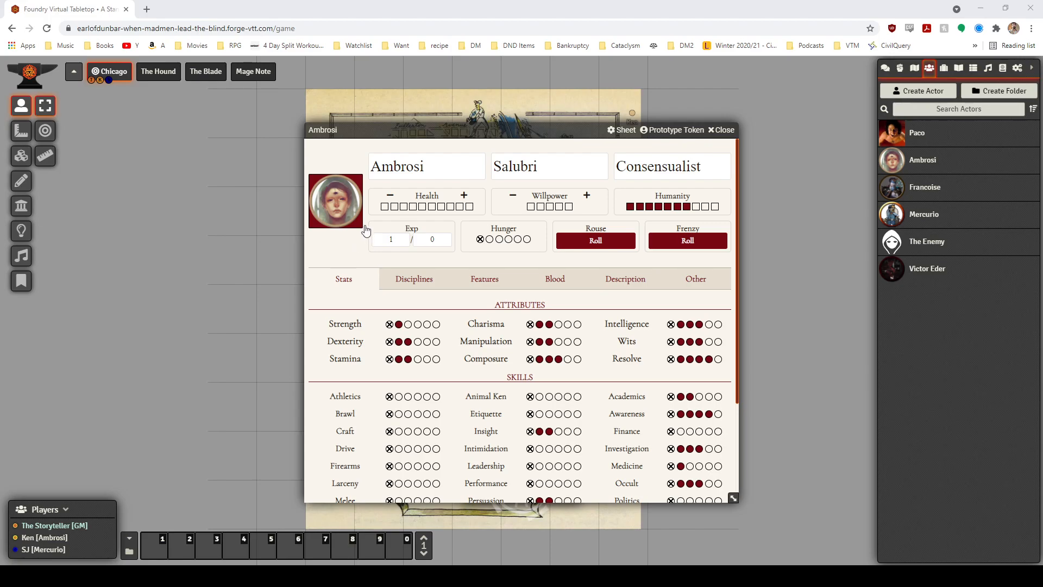
pyautogui.moveTo(225, 241)
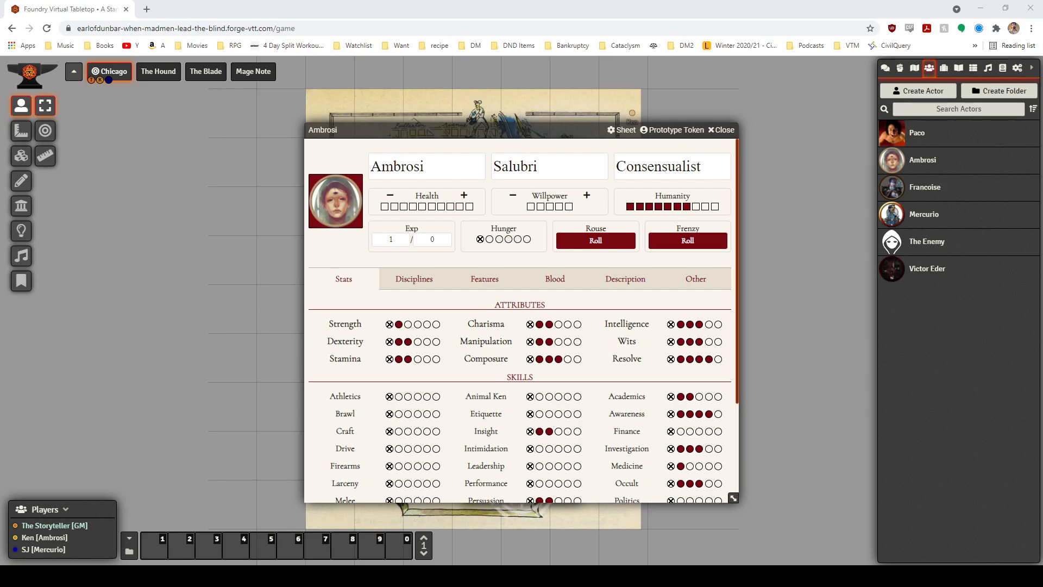
pyautogui.moveTo(208, 131)
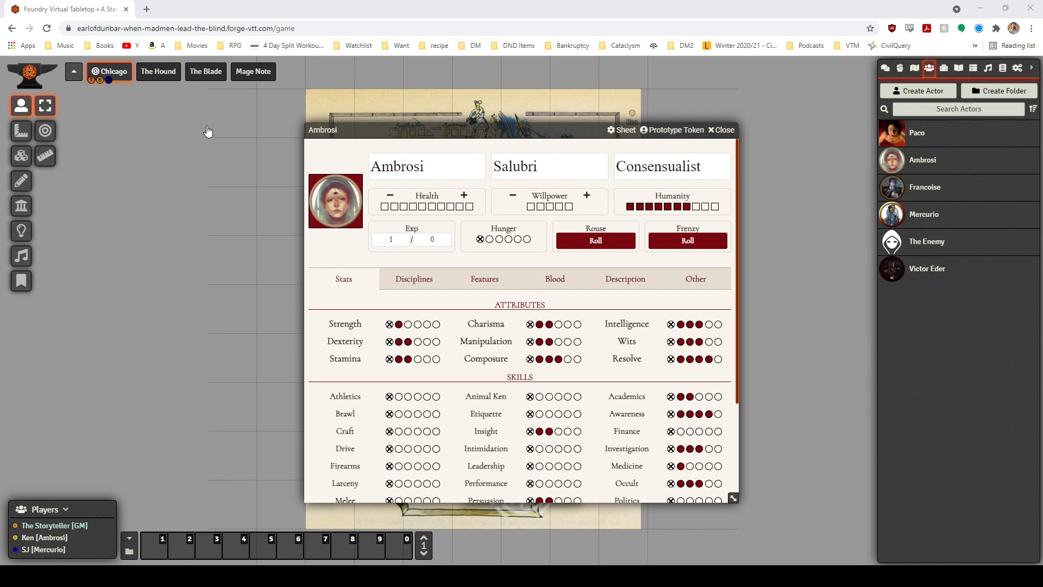
pyautogui.moveTo(202, 136)
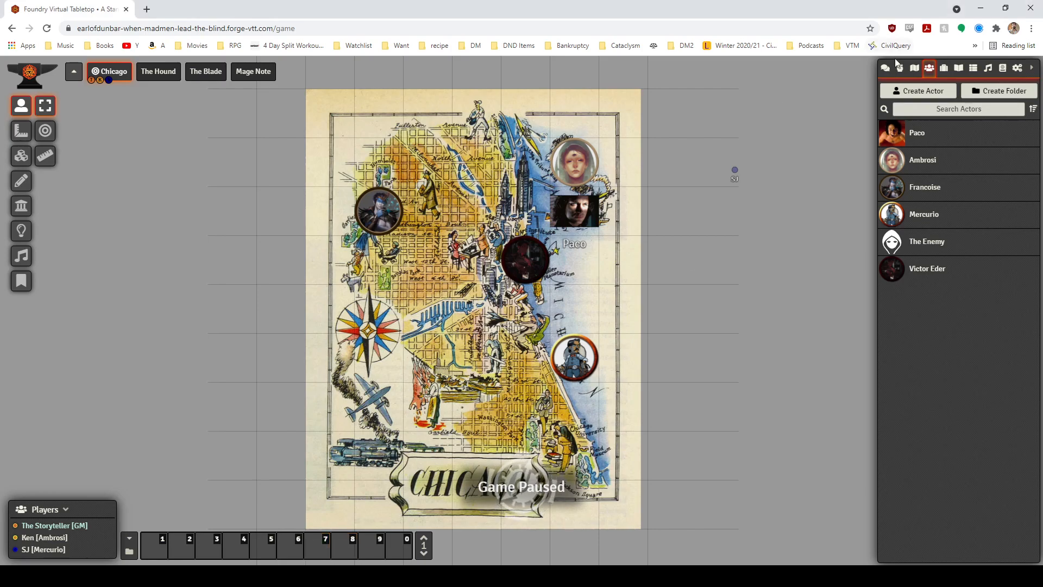
# - Switch the sidebar to the chat log showing the Intelligence + Wits and Streetwise + Wits rolls
pyautogui.click(886, 68)
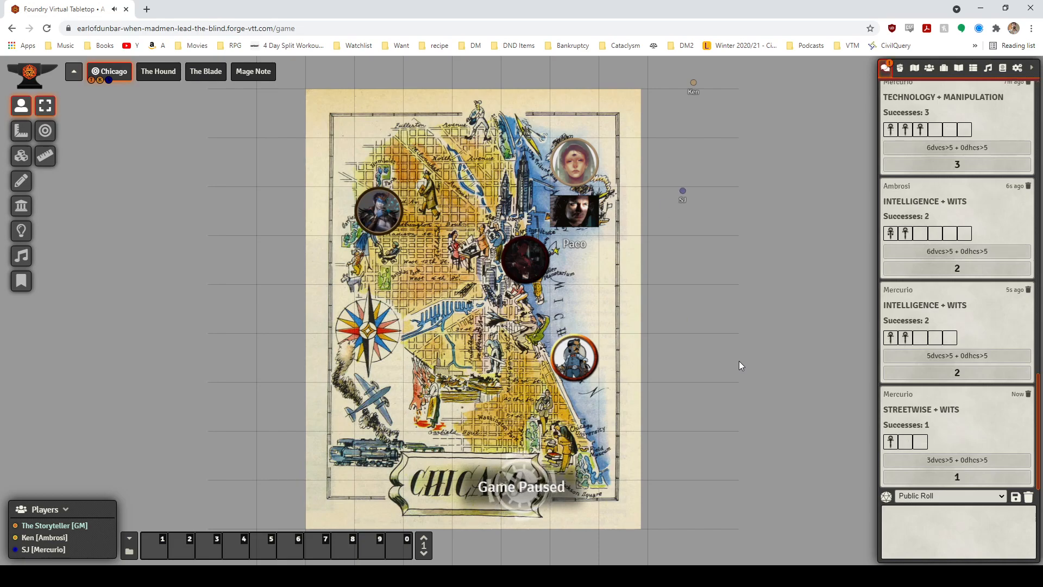
# - Drag items on screen while Manipulation + Intelligence, Streetwise + Wits and Rouse rolls arrive
pyautogui.moveTo(682, 191); pyautogui.dragTo(730, 161)
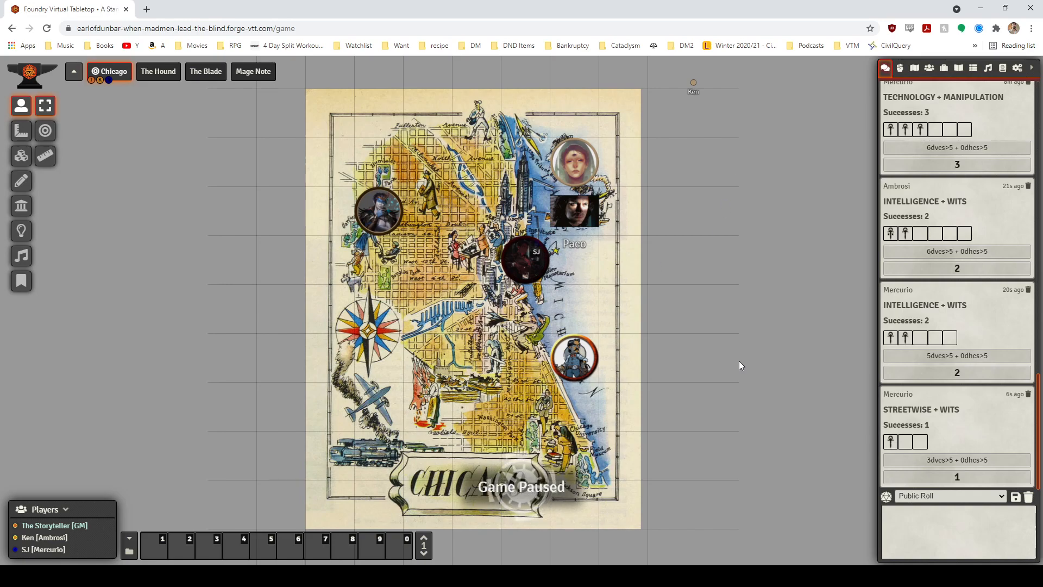
pyautogui.moveTo(526, 251); pyautogui.dragTo(591, 326)
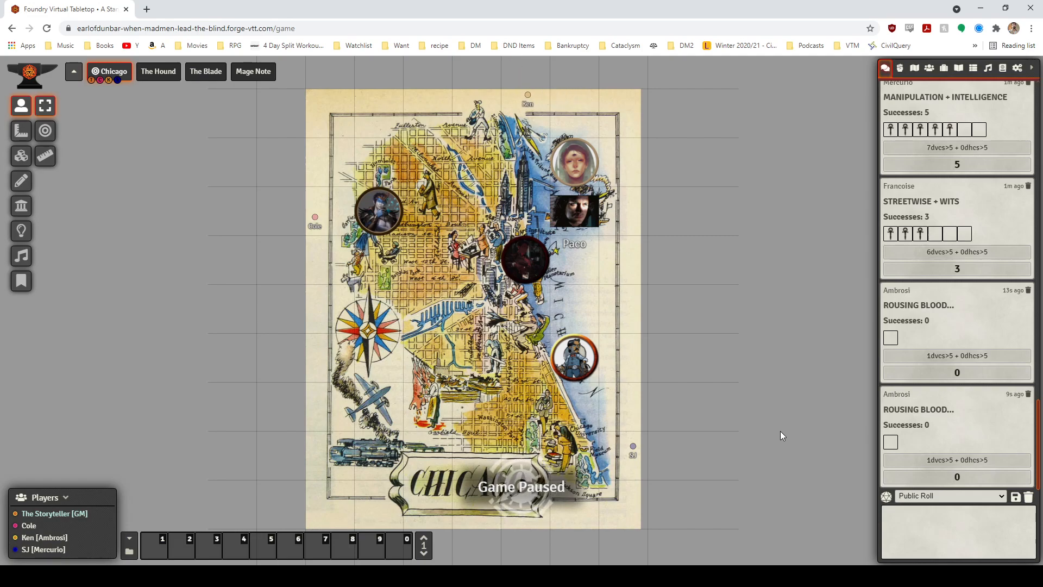
pyautogui.moveTo(528, 100); pyautogui.dragTo(429, 101)
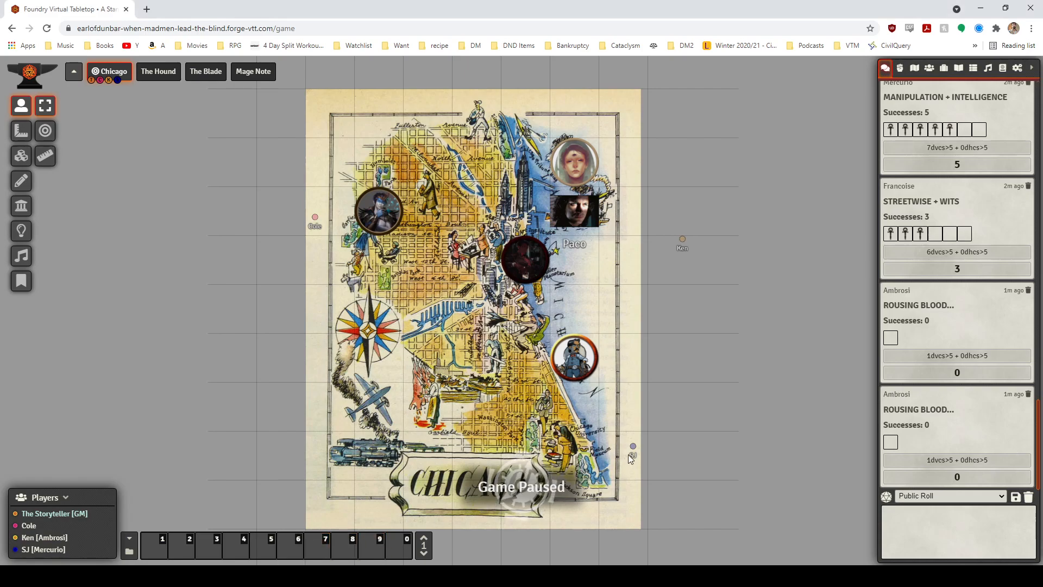
pyautogui.moveTo(711, 402)
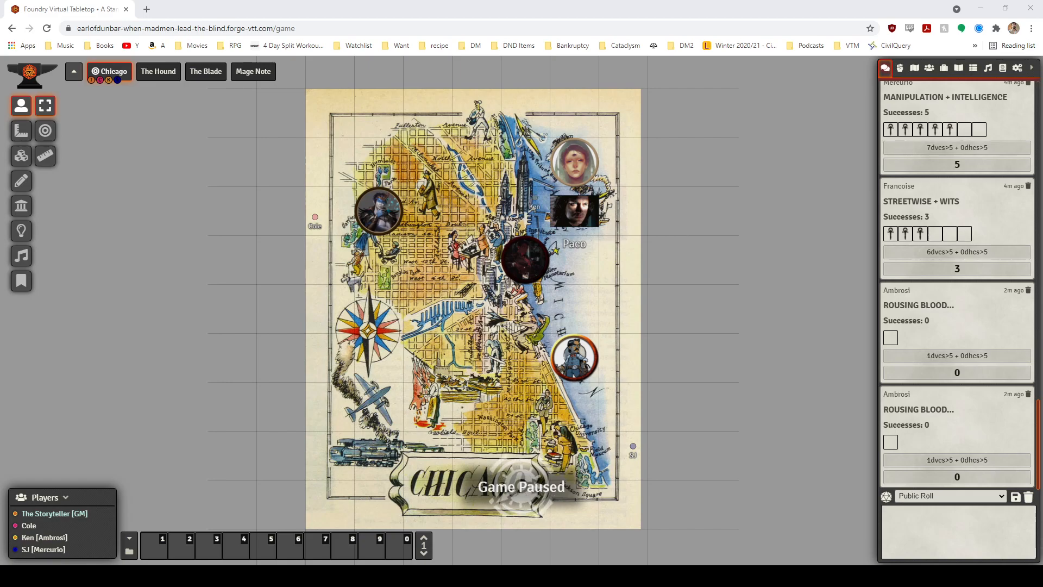
# - Switch the sidebar from chat to the Actors Directory listing six actors
pyautogui.click(930, 68)
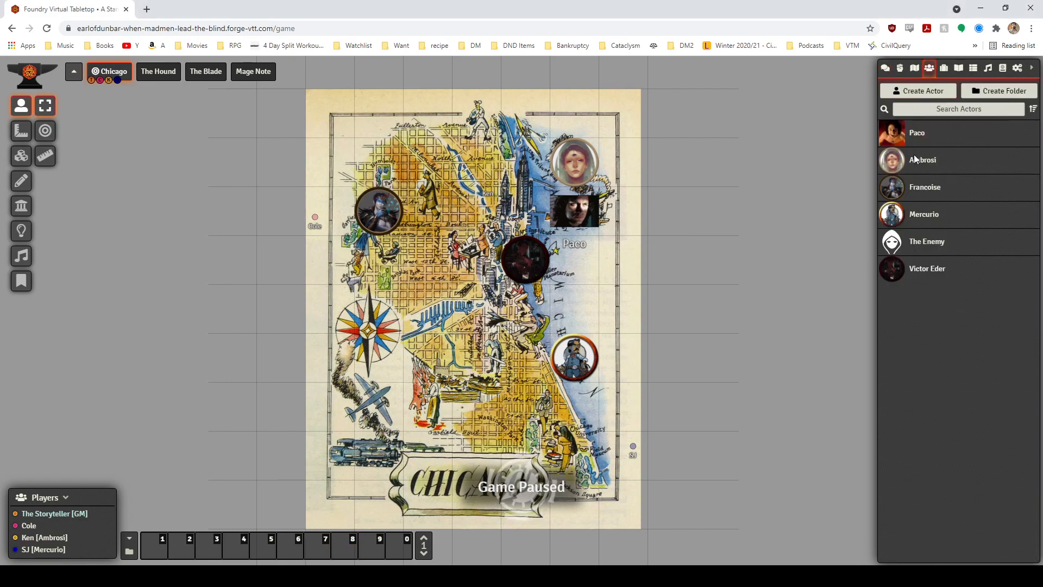
# - Open Ambrosi's character sheet to roll Investigation + Intelligence
pyautogui.doubleClick(923, 160)
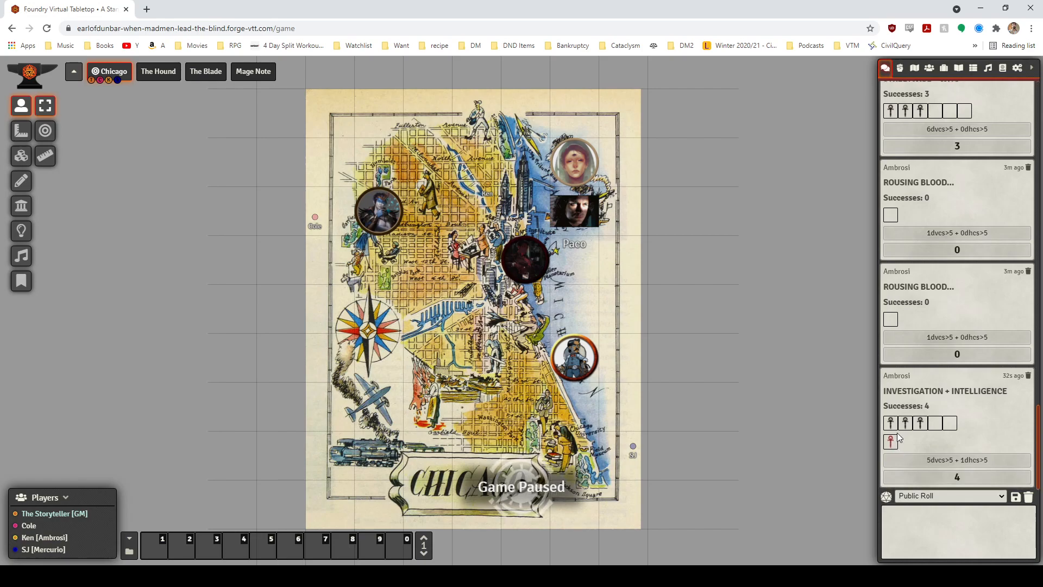
pyautogui.moveTo(669, 467)
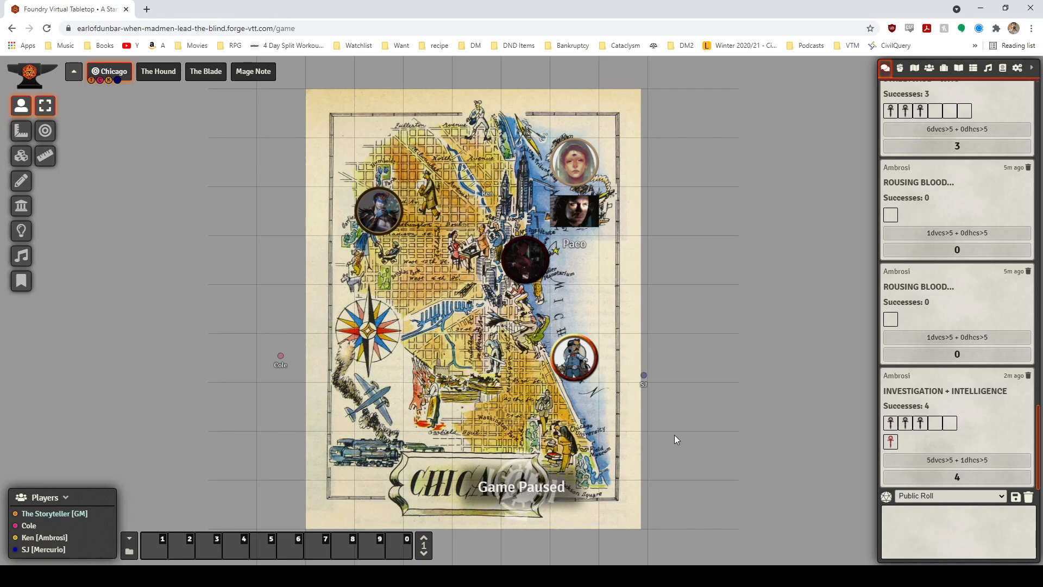
pyautogui.moveTo(644, 374); pyautogui.dragTo(661, 451)
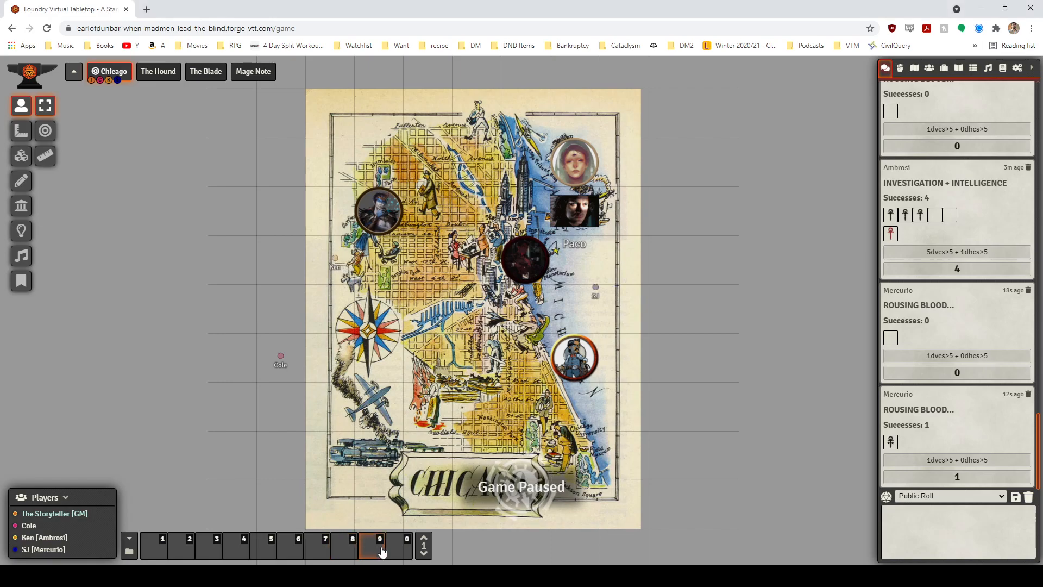
# - Show the Actors Directory beside Mercurio's open Malkavian character sheet
pyautogui.click(929, 68)
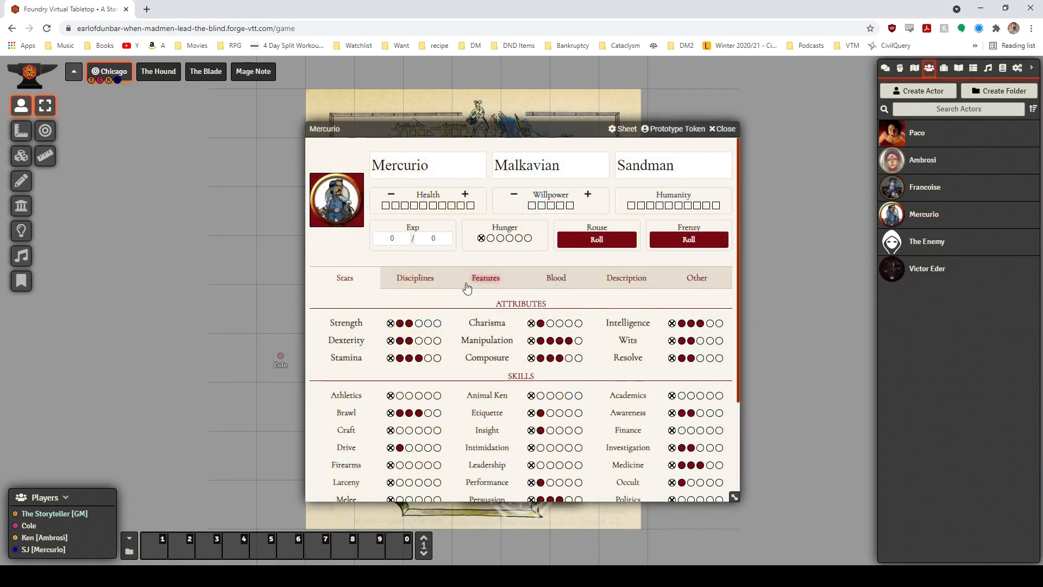
# - View Mercurio's Disciplines, roll Dominate + Manipulation for 5 successes, and close his sheet
pyautogui.click(485, 278)
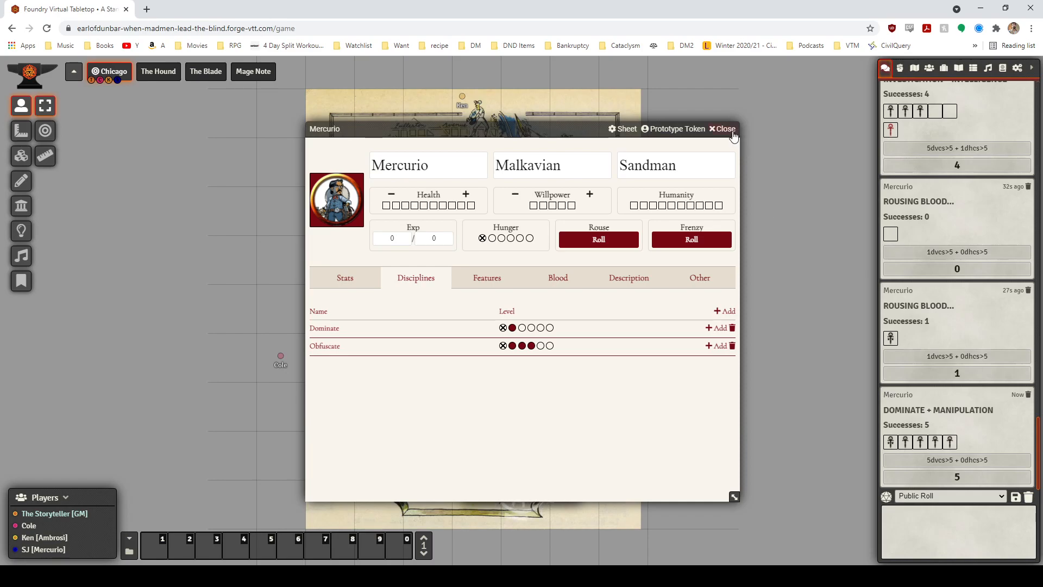
pyautogui.click(726, 128)
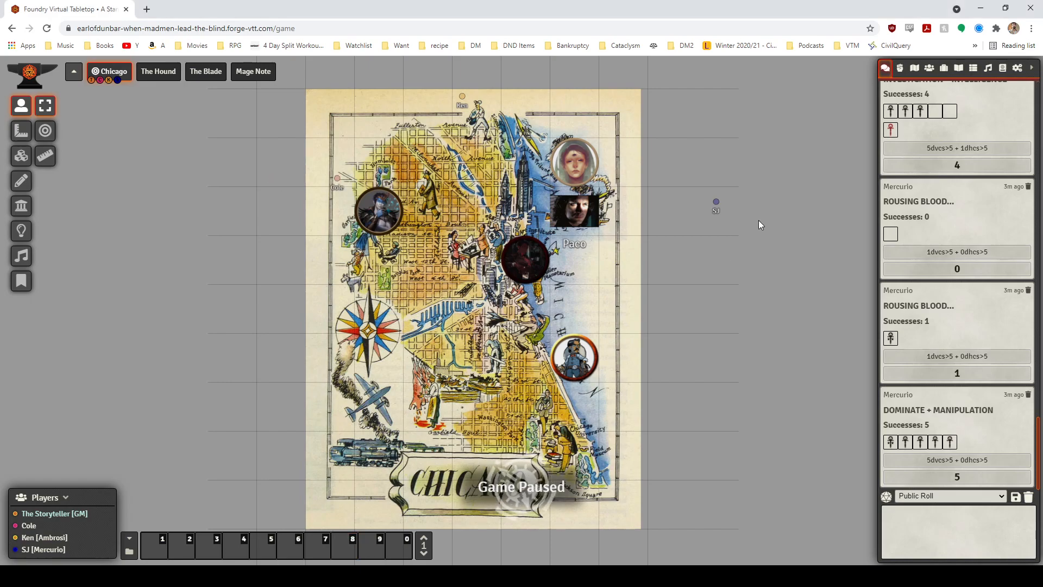
pyautogui.click(573, 357)
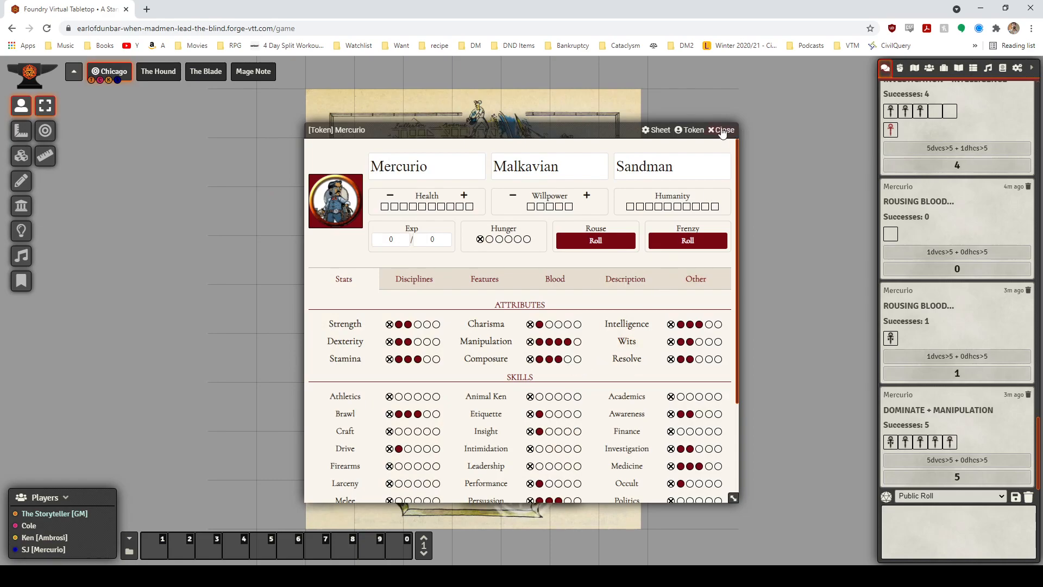
pyautogui.click(723, 130)
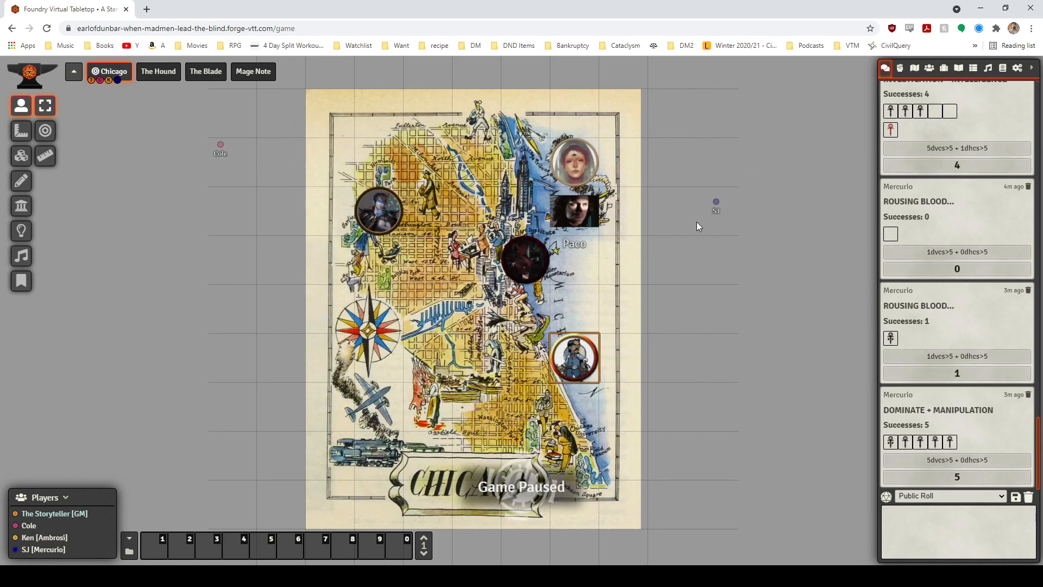